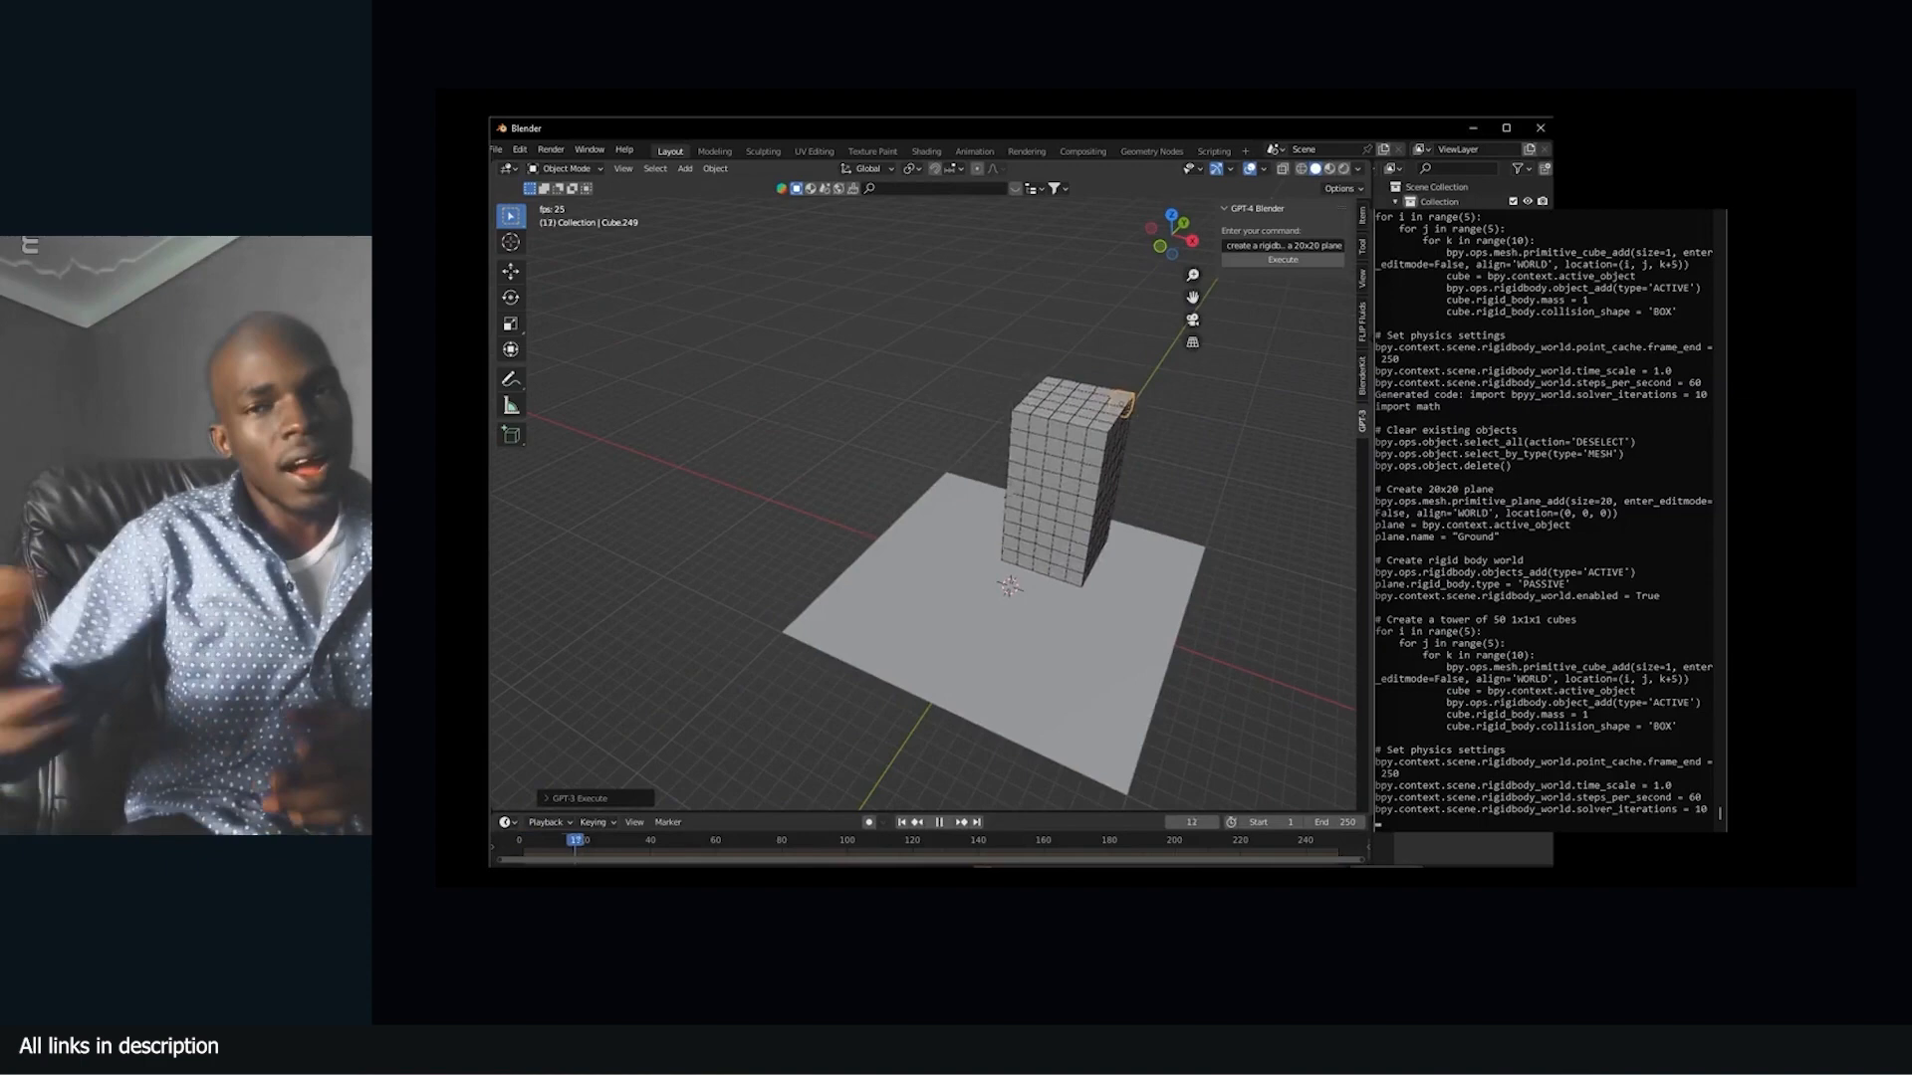
Bring up the large textured tree scene with the BlenderGPT panel and system console
left_click(940, 821)
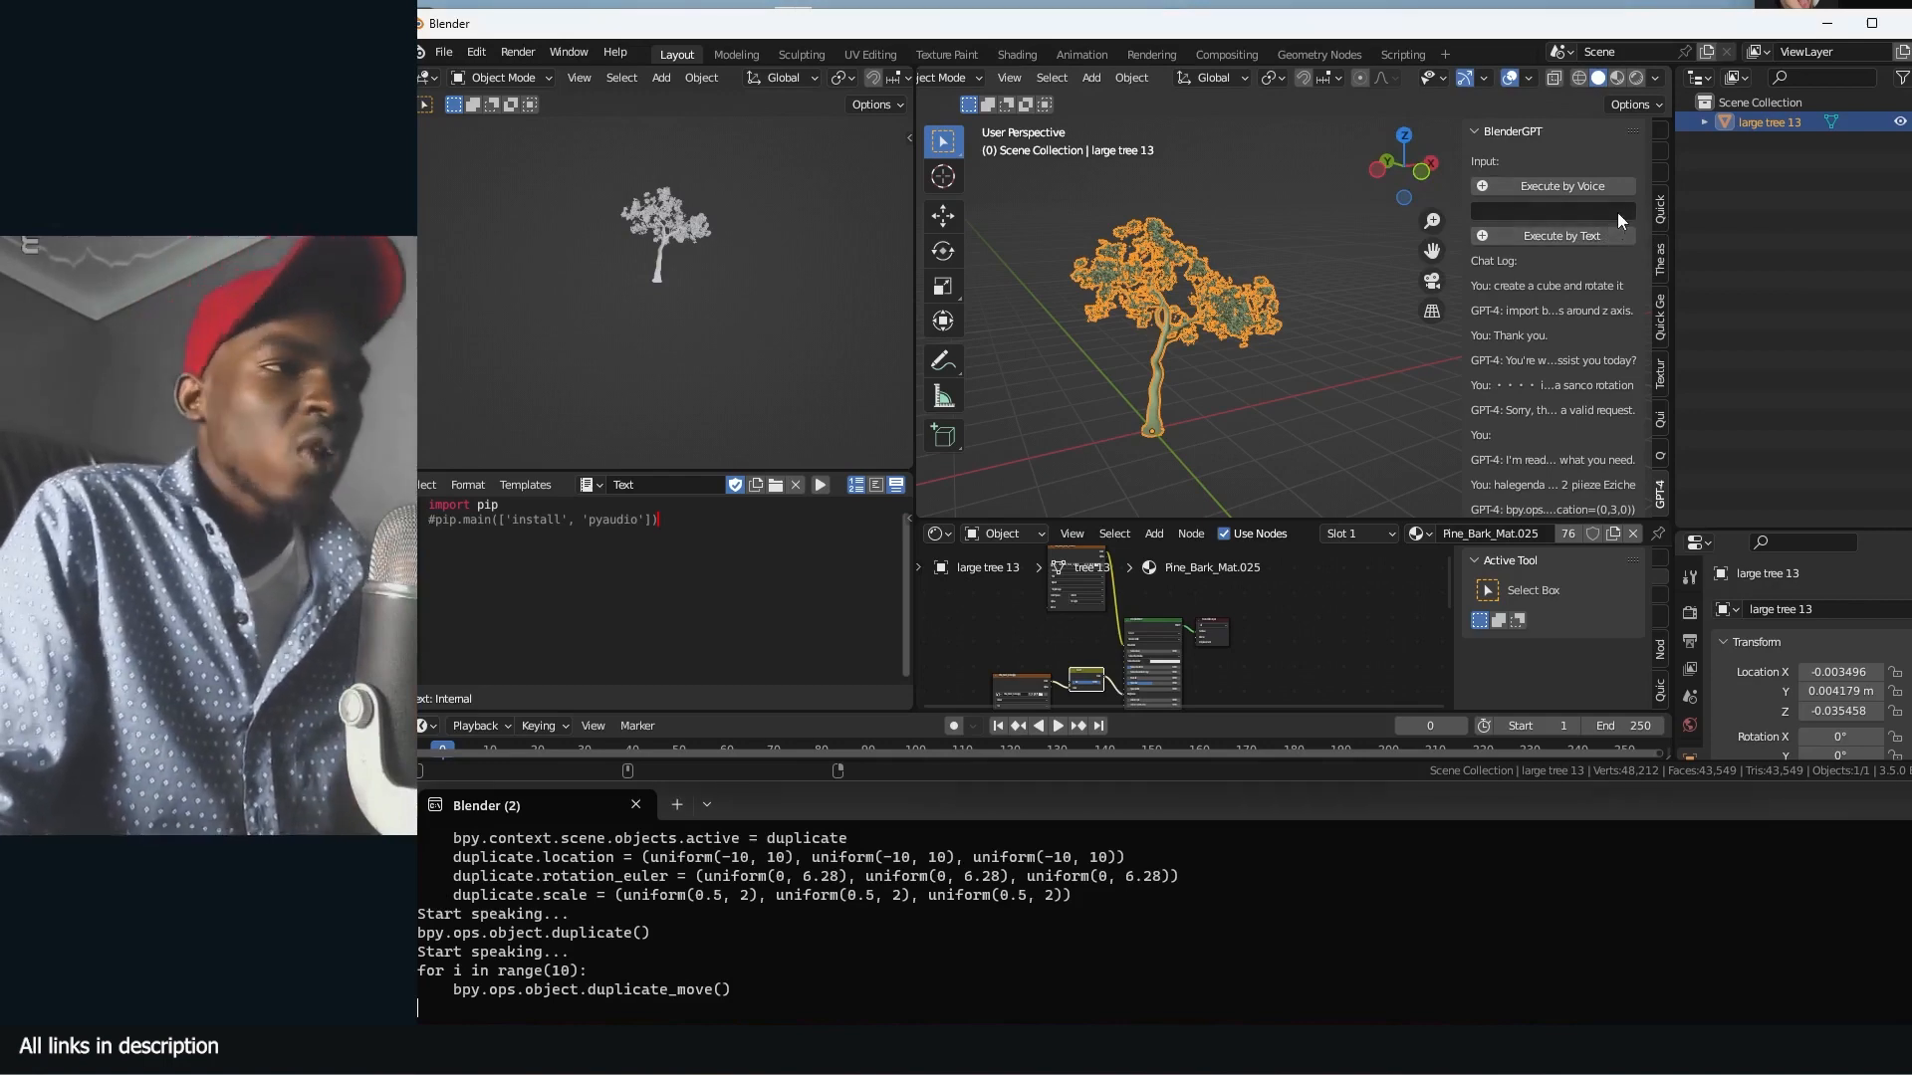
type("duplicate select object 12 ti...")
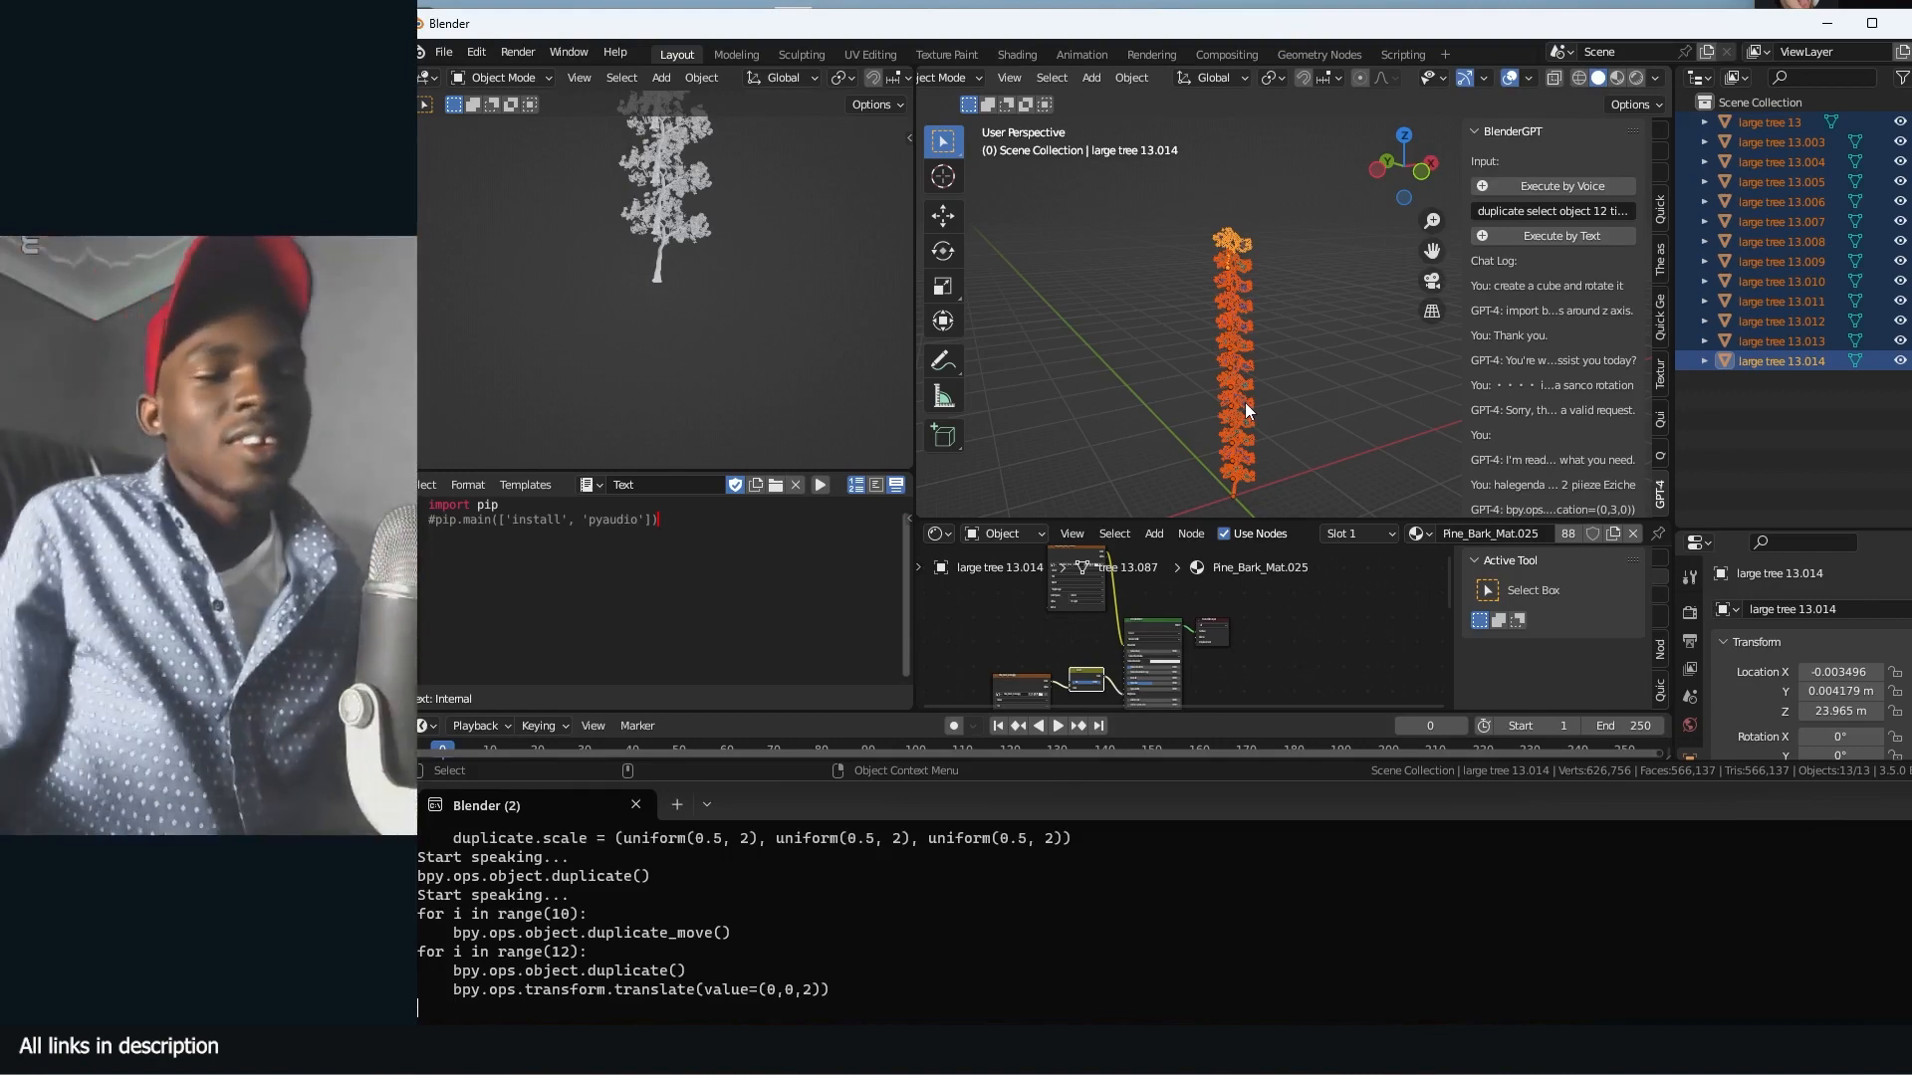
left_click(1781, 142)
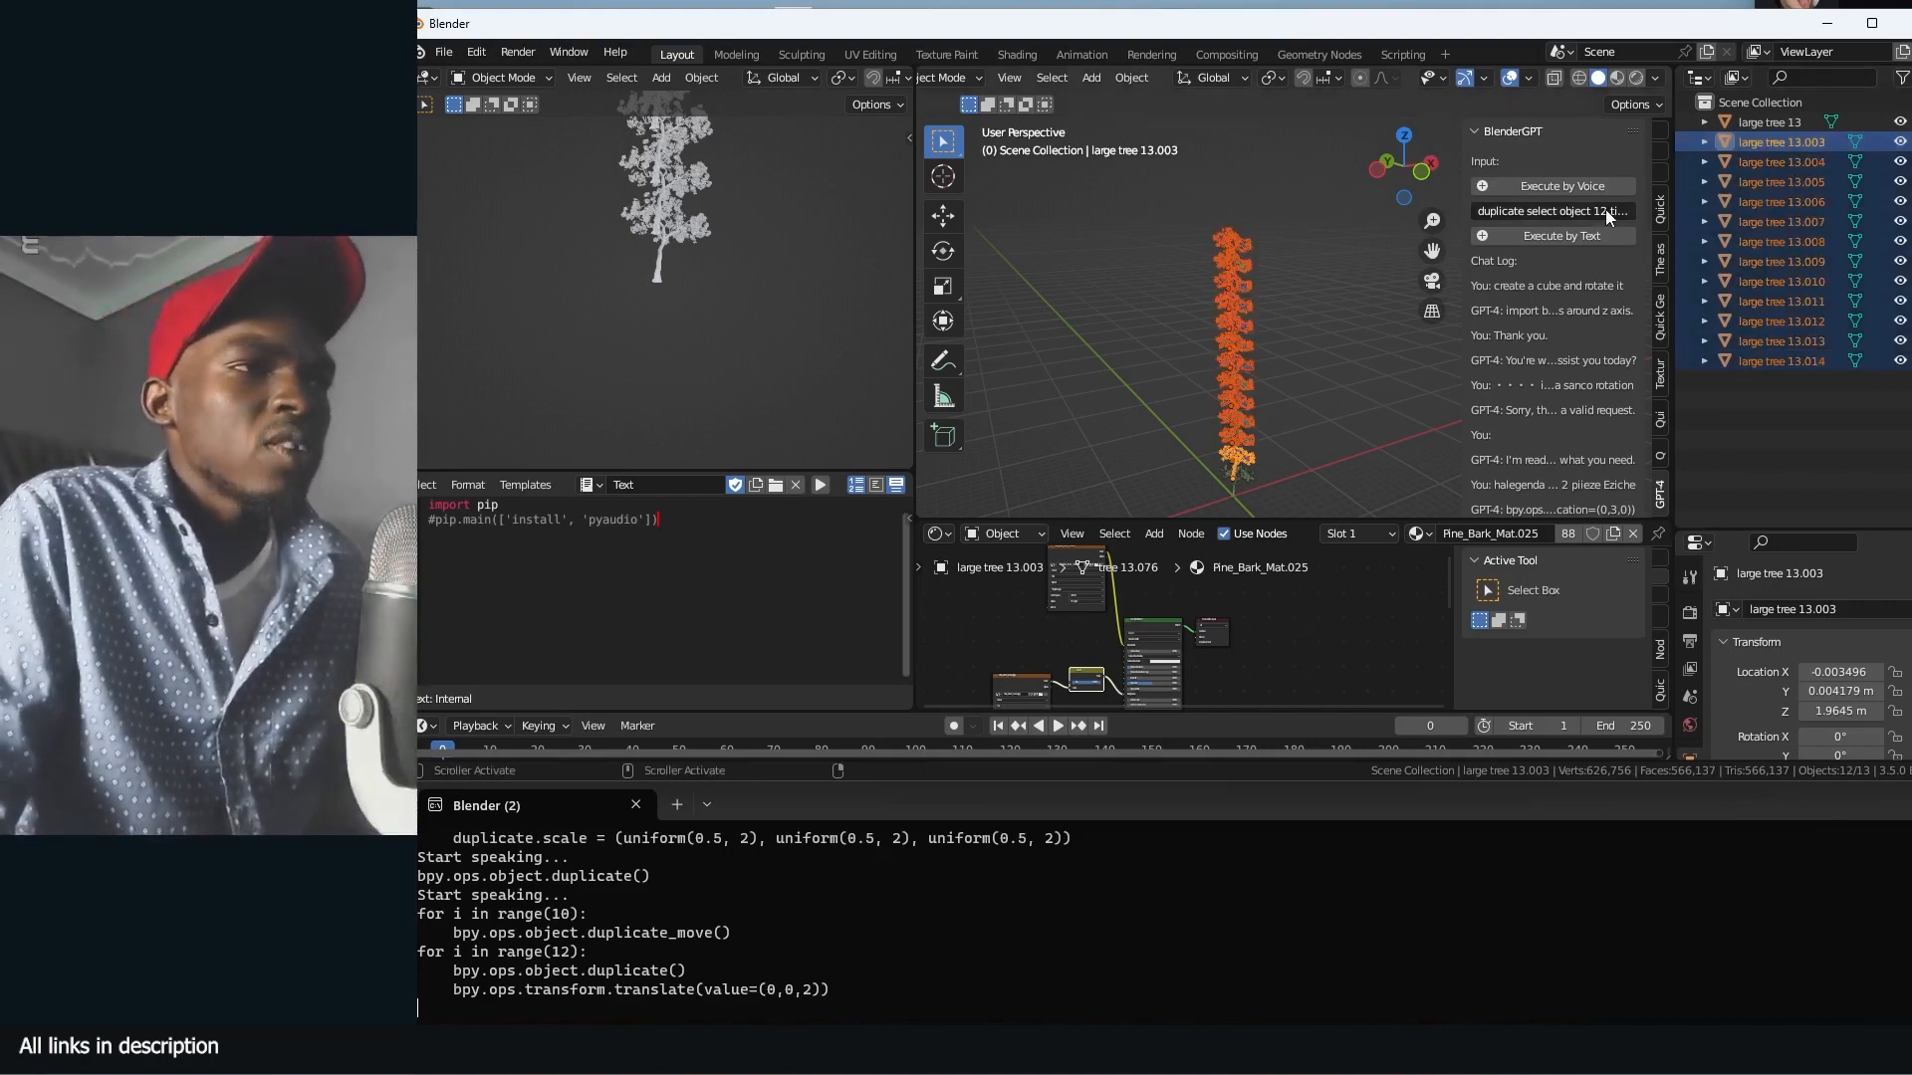
type("rotate s")
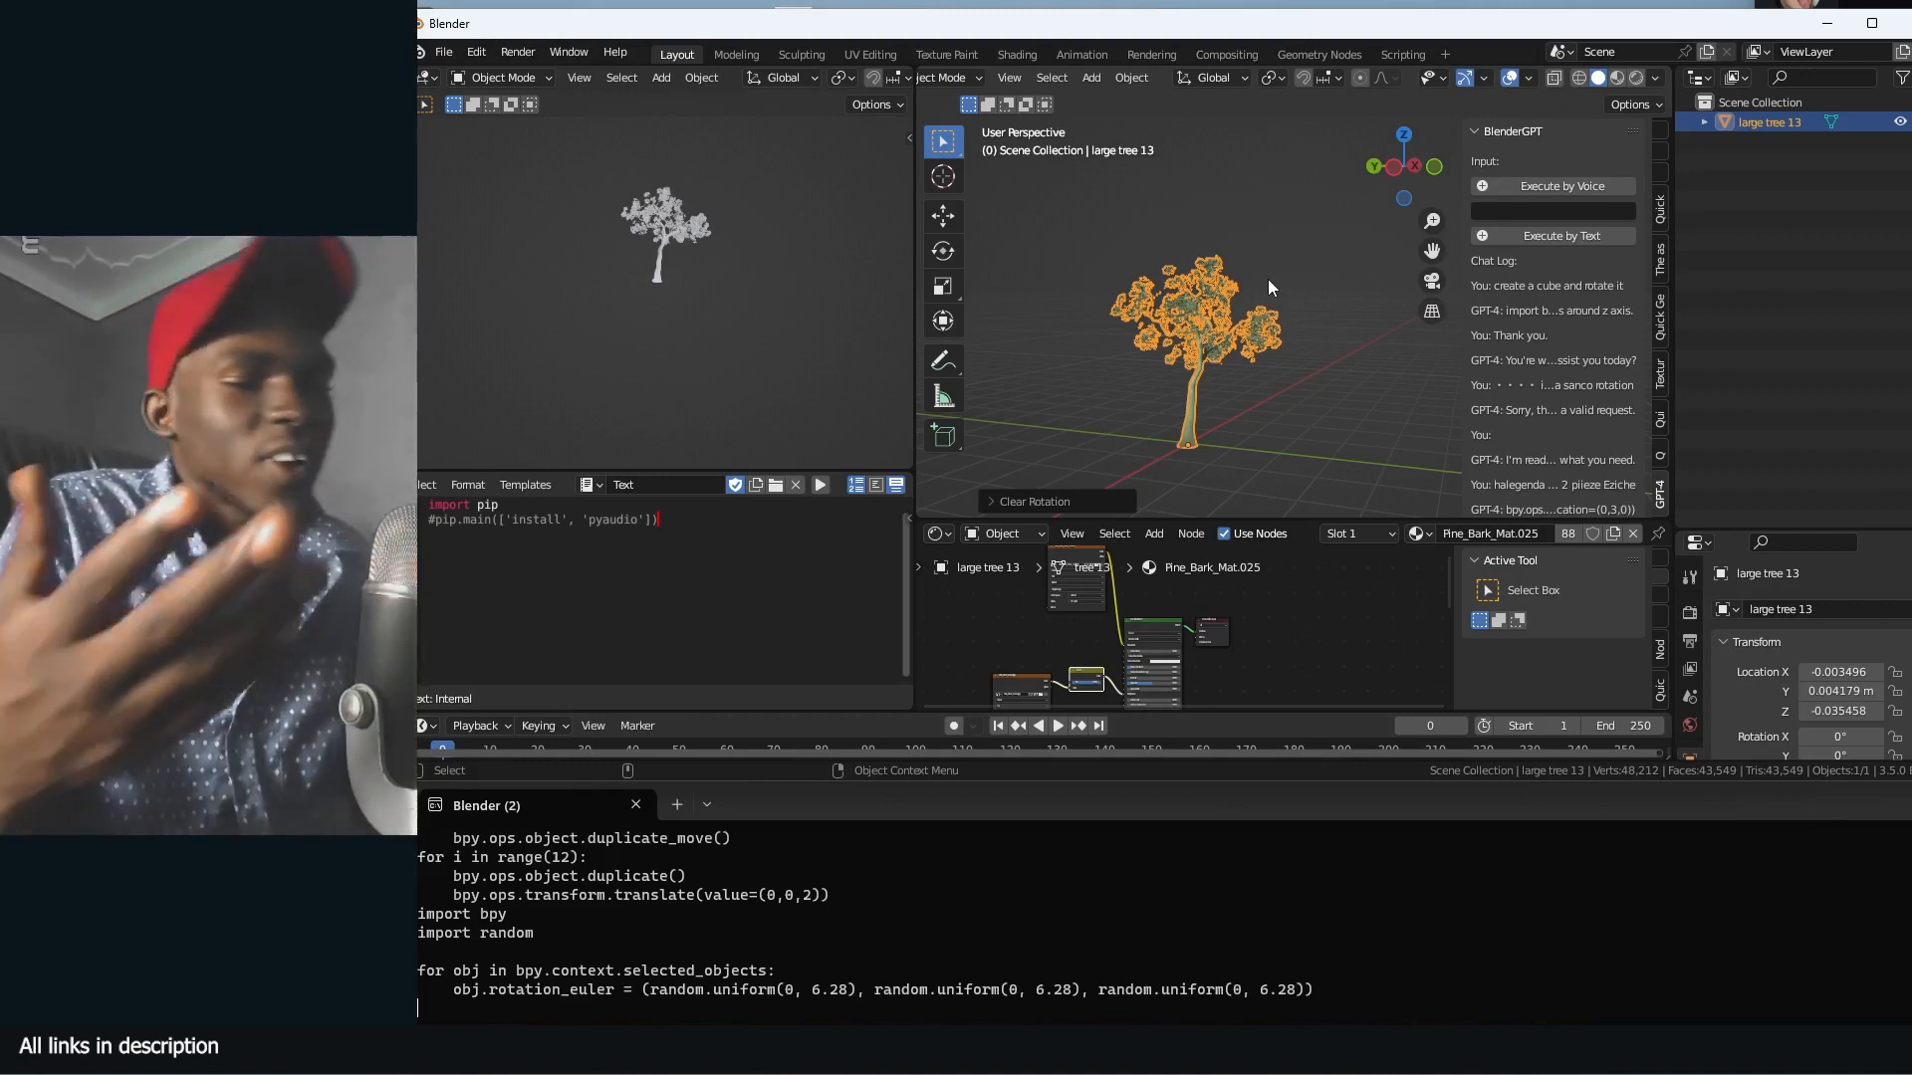
Duplicate the tree 12 times with random rotations using BlenderGPT text and voice commands
left_click(1553, 185)
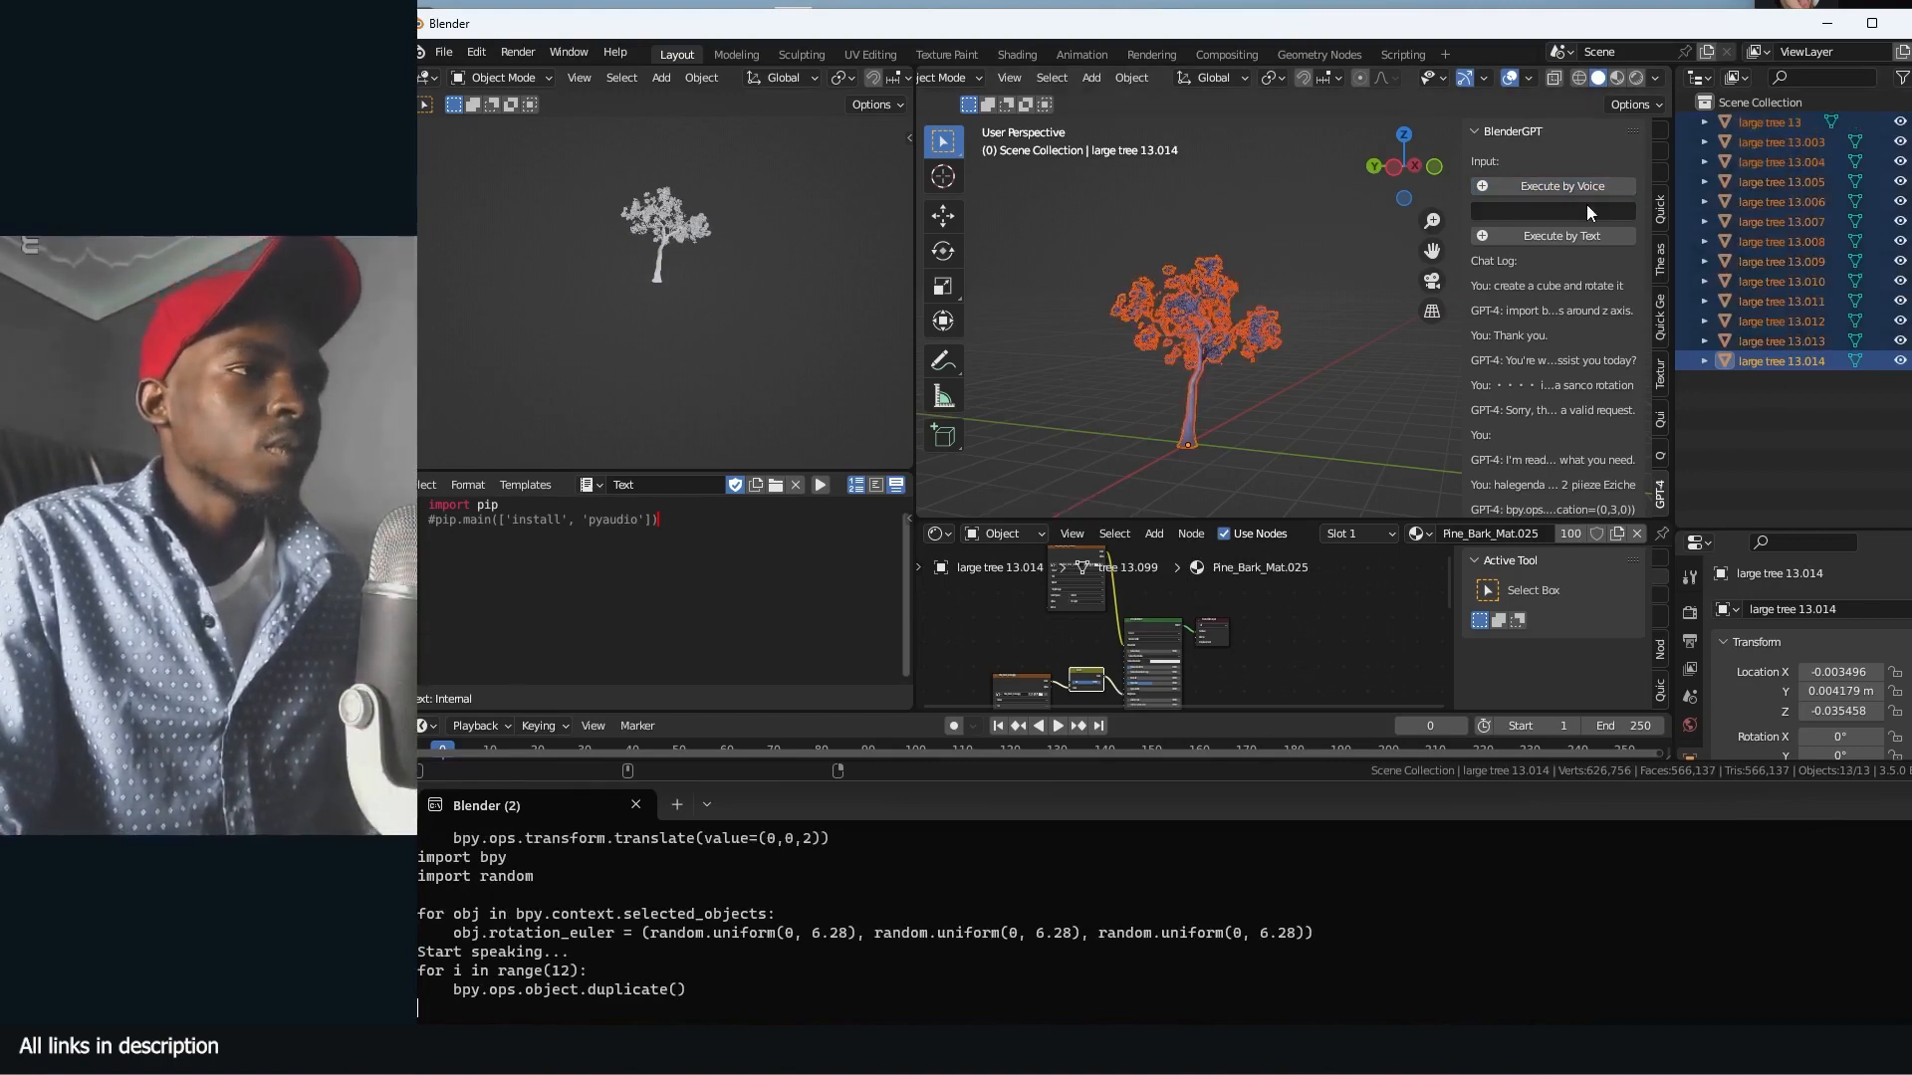
left_click(1554, 185)
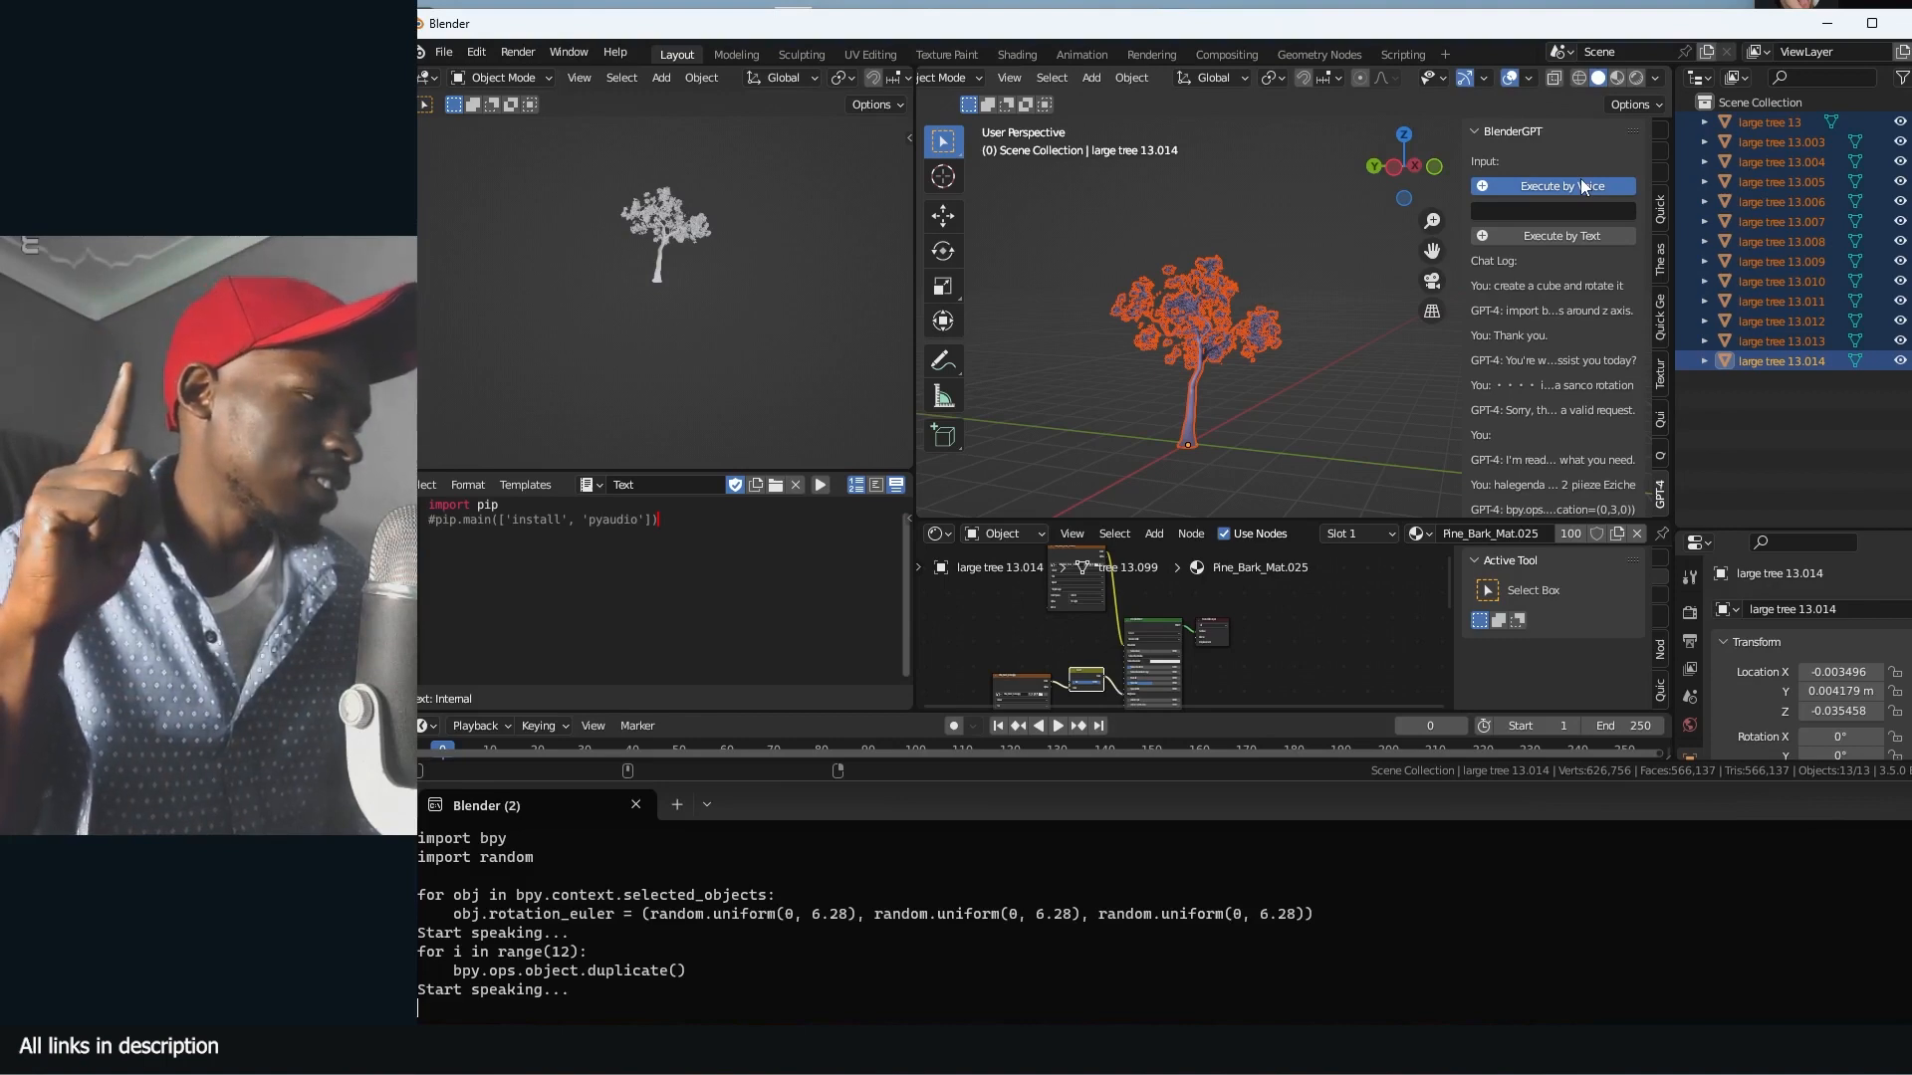
left_click(1553, 185)
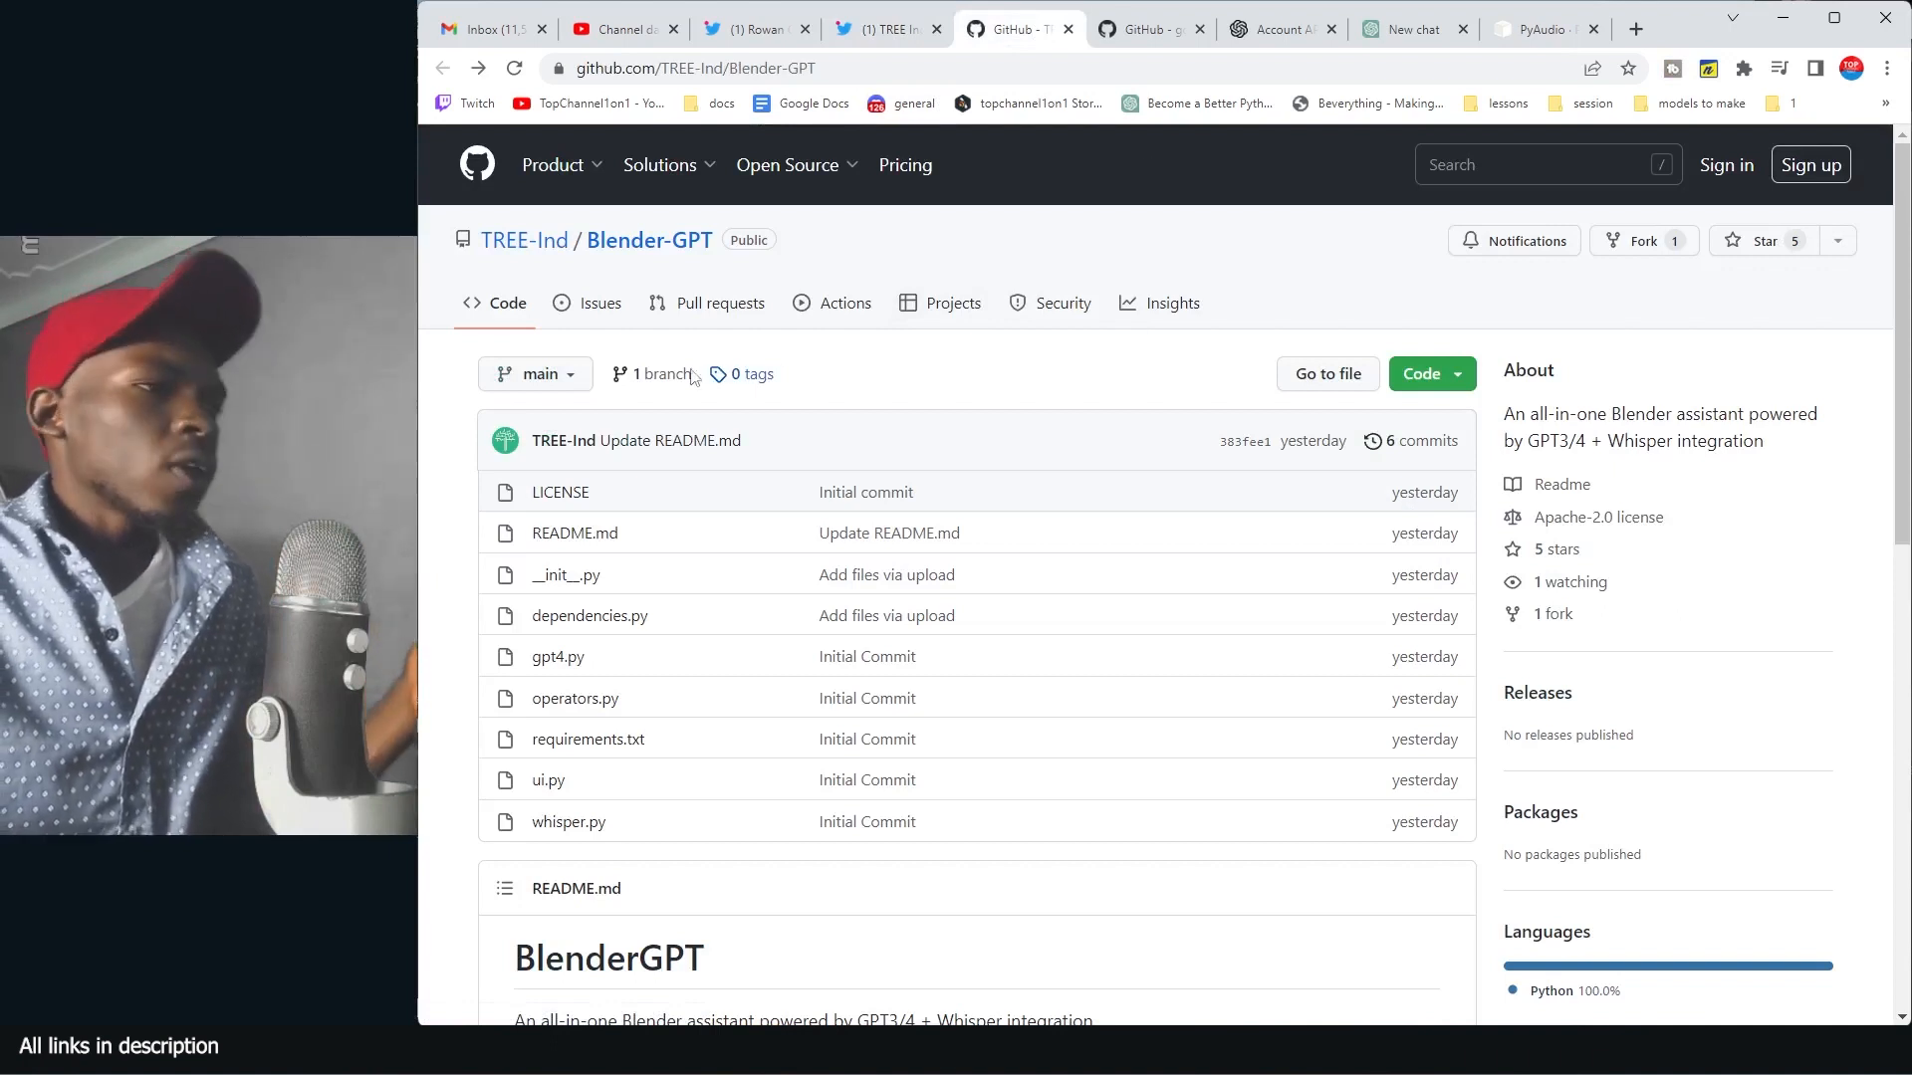
left_click(1422, 373)
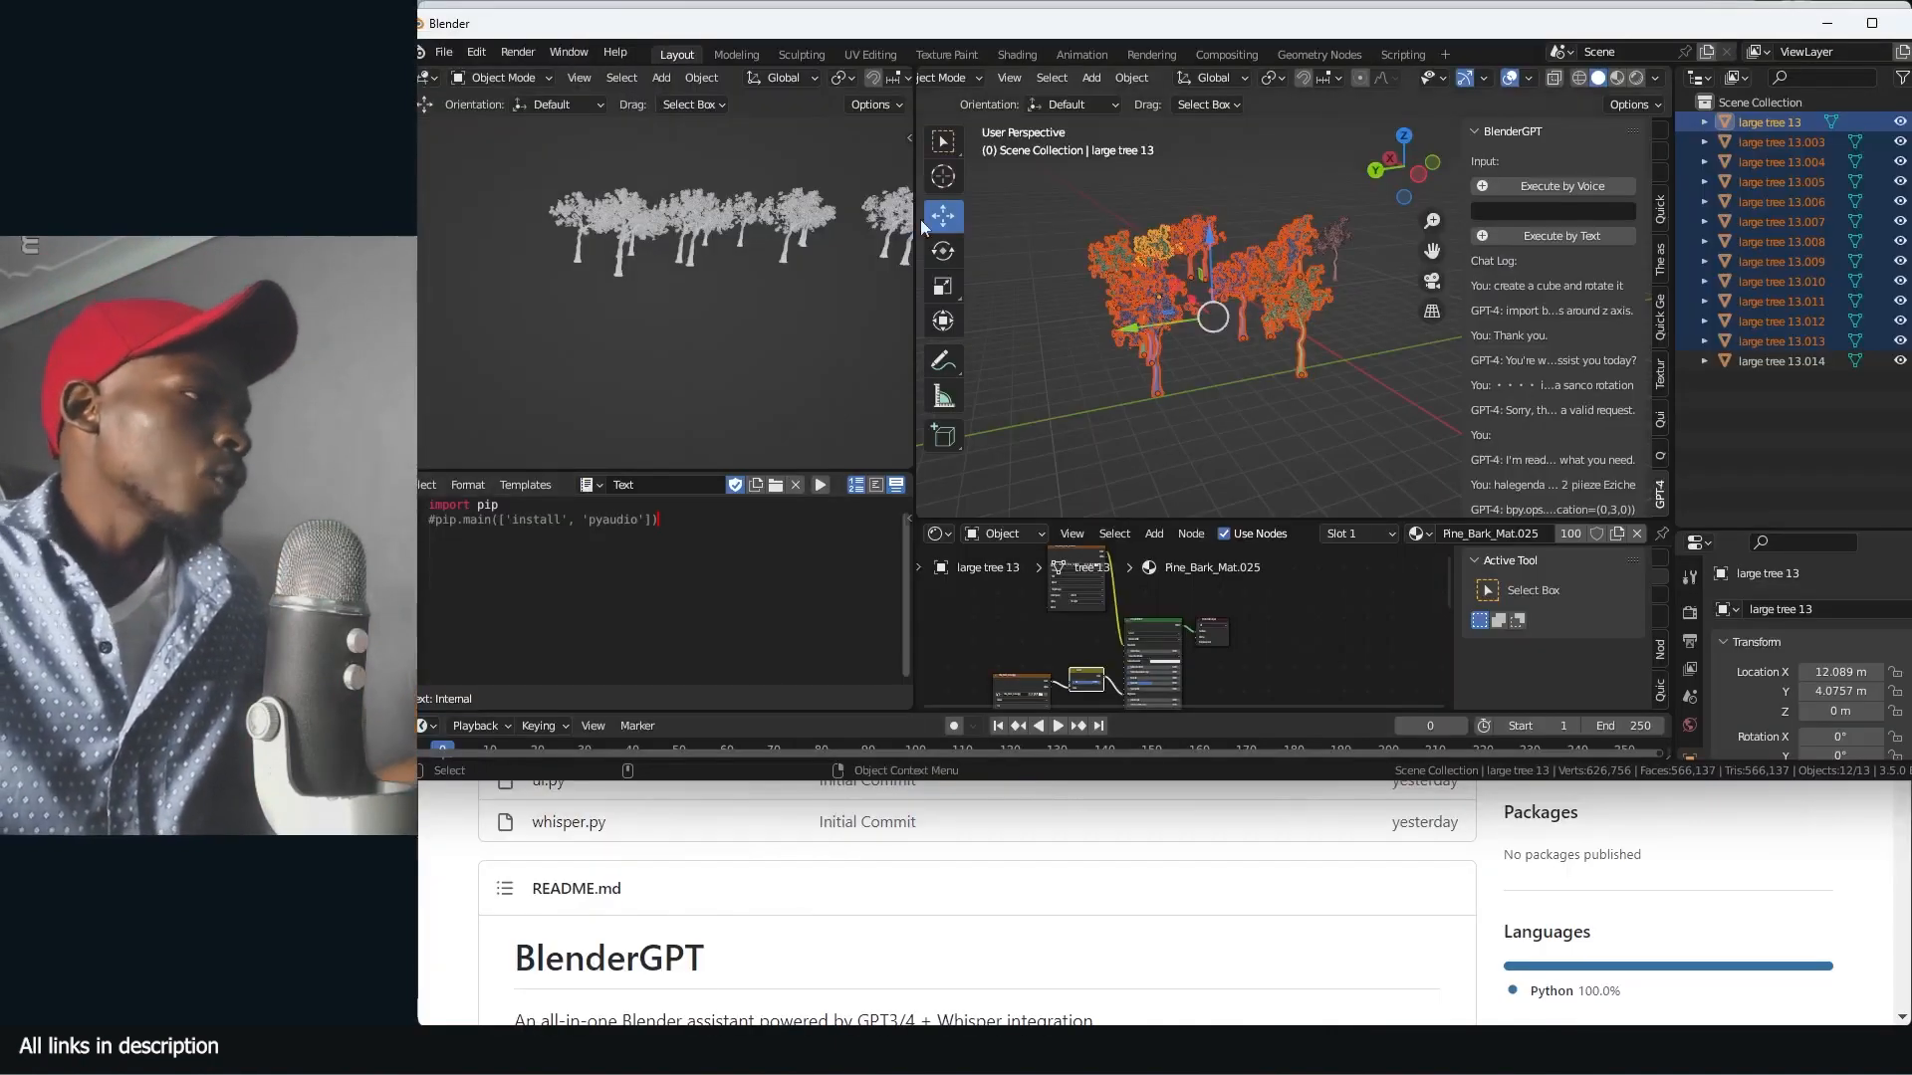
Open Blender Preferences from the Edit menu to view the BlenderGPT add-on
left_click(476, 51)
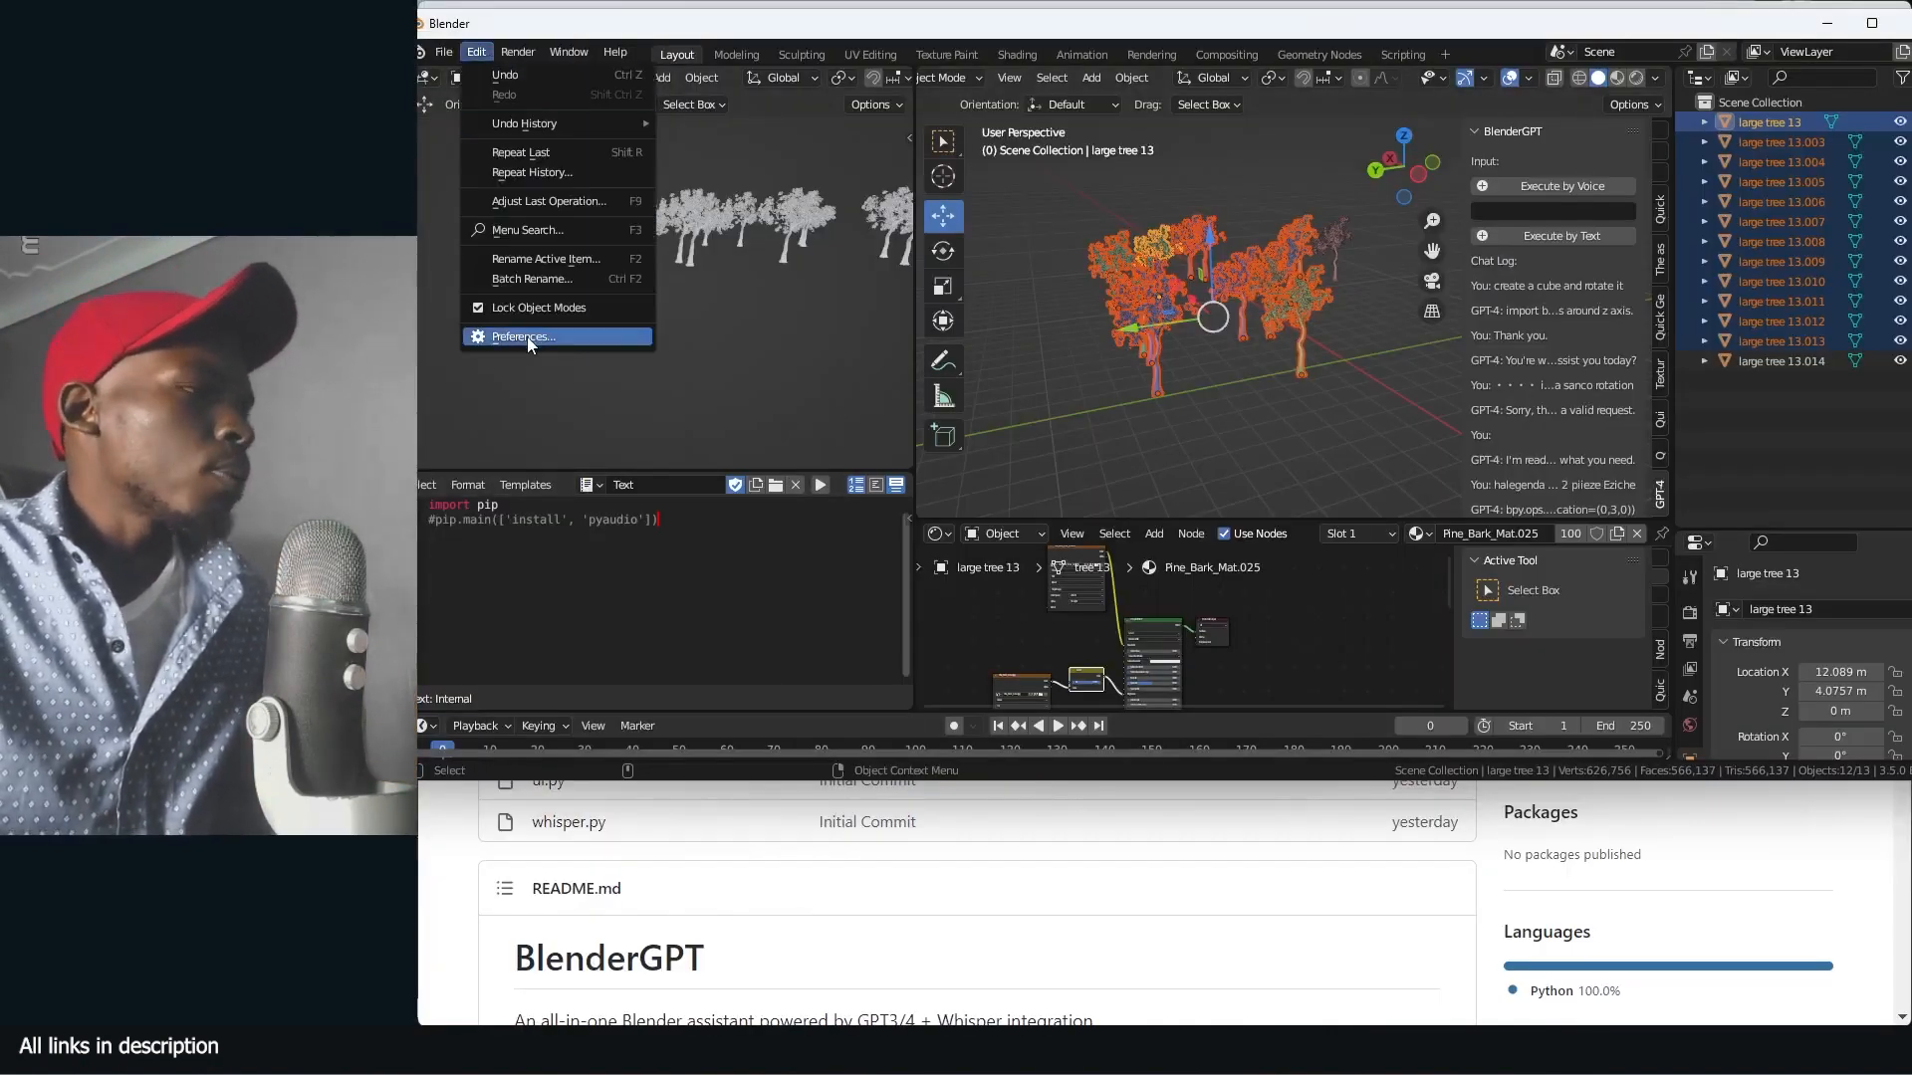
left_click(522, 337)
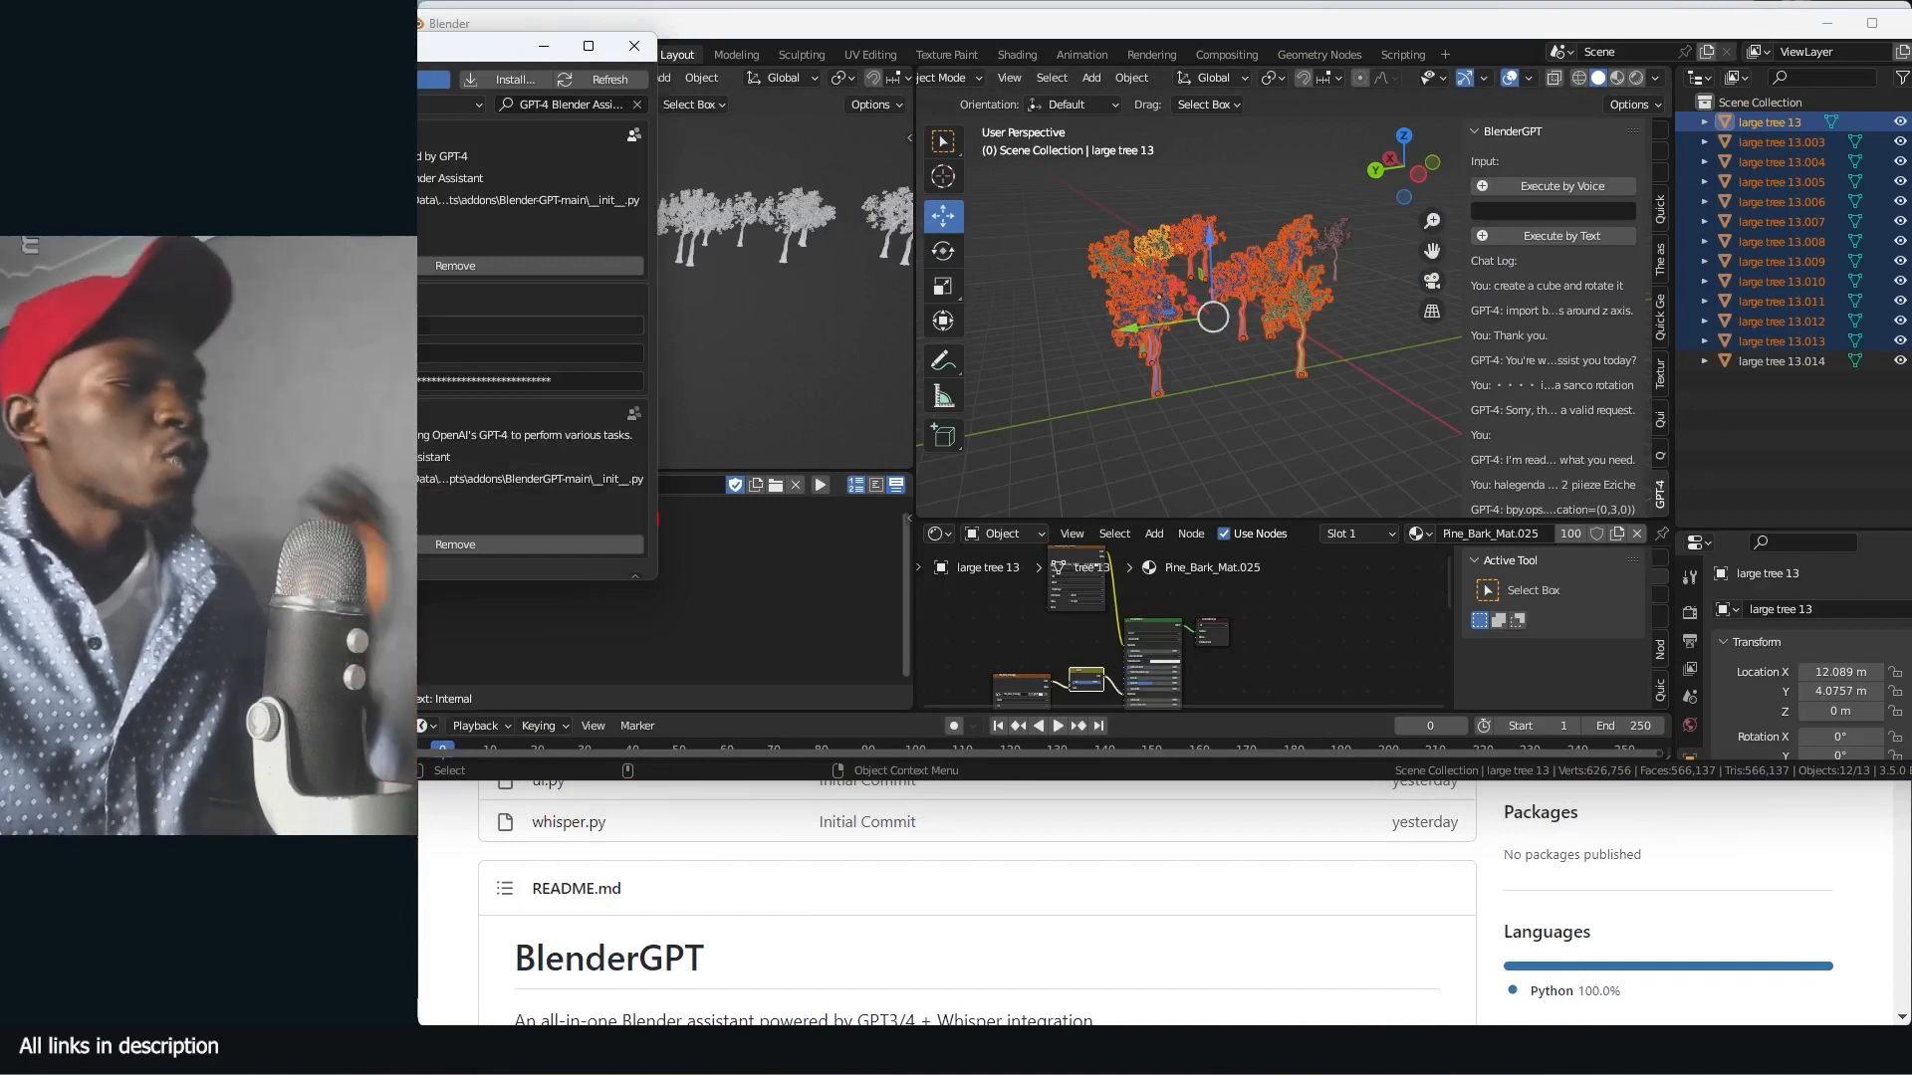
mouse_move(813, 506)
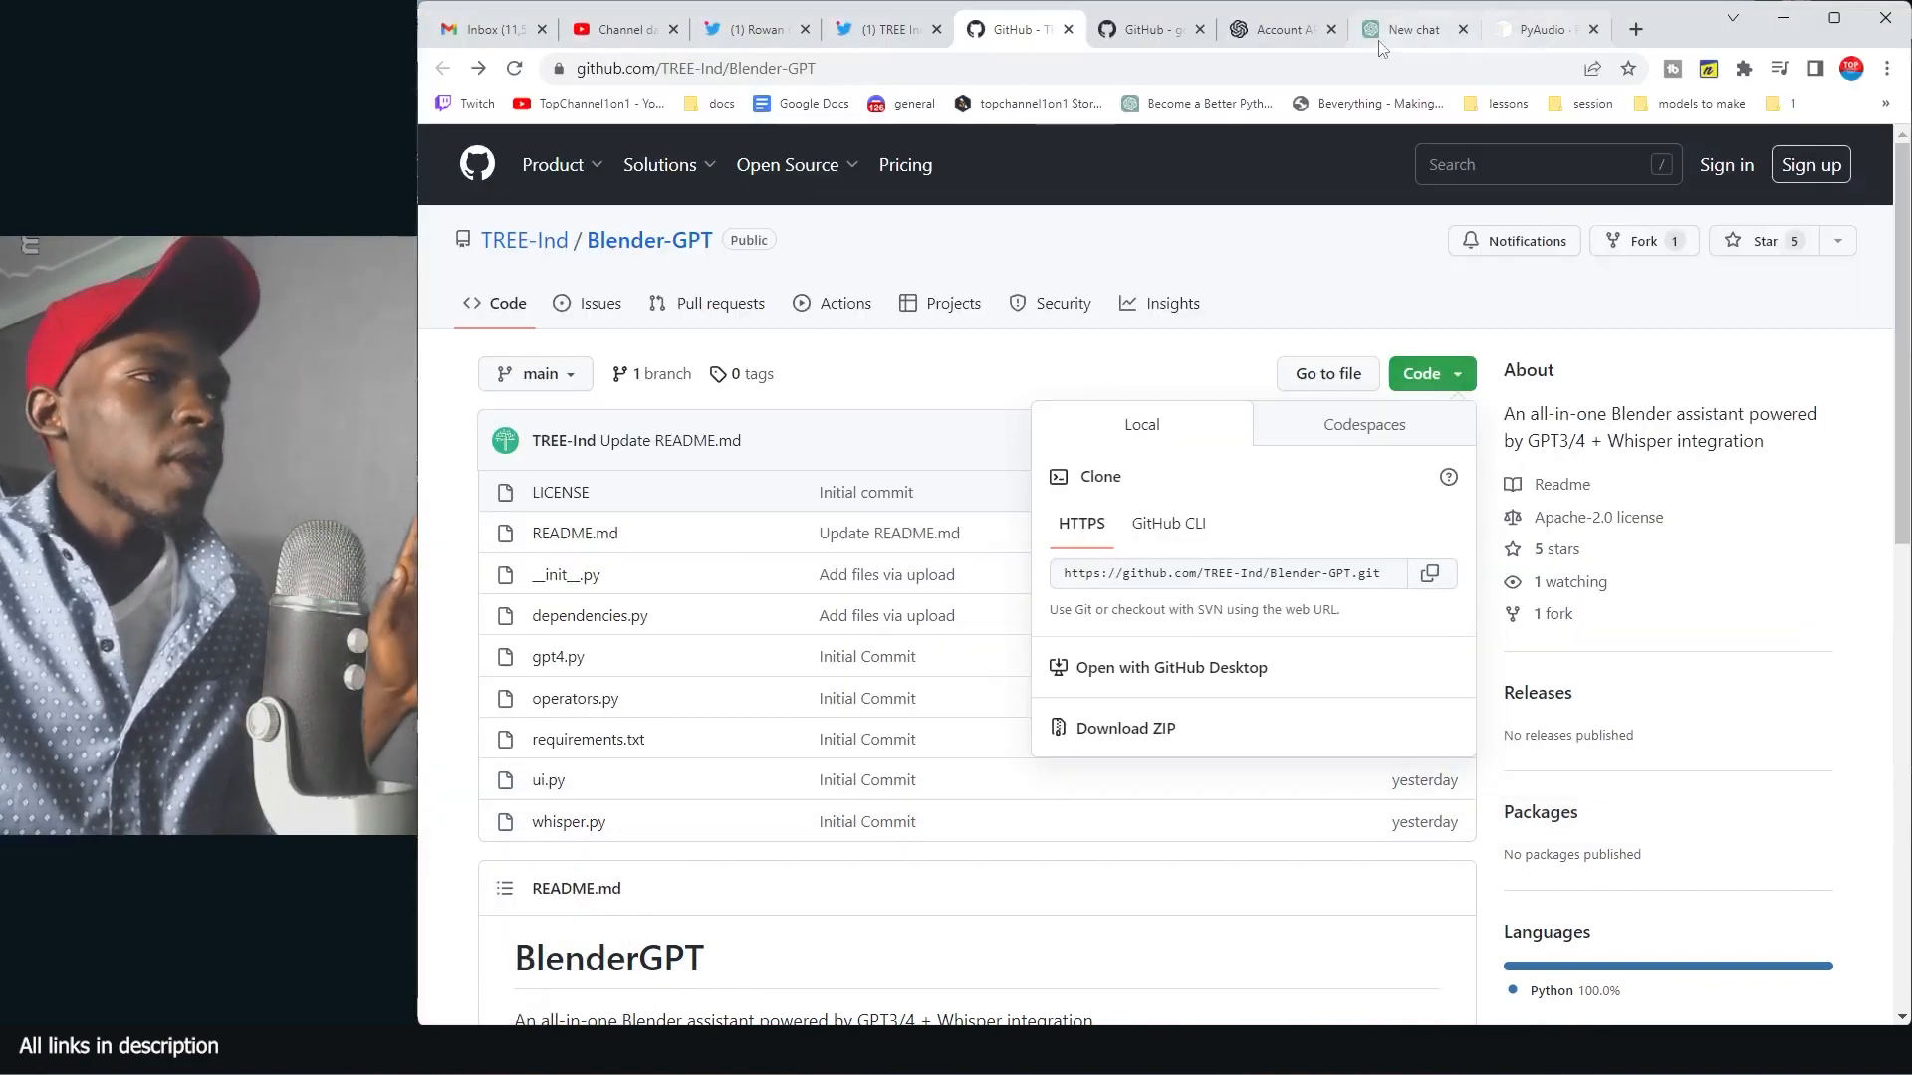
Search Google for 'open api key' and open OpenAI's API keys page
left_click(1408, 28)
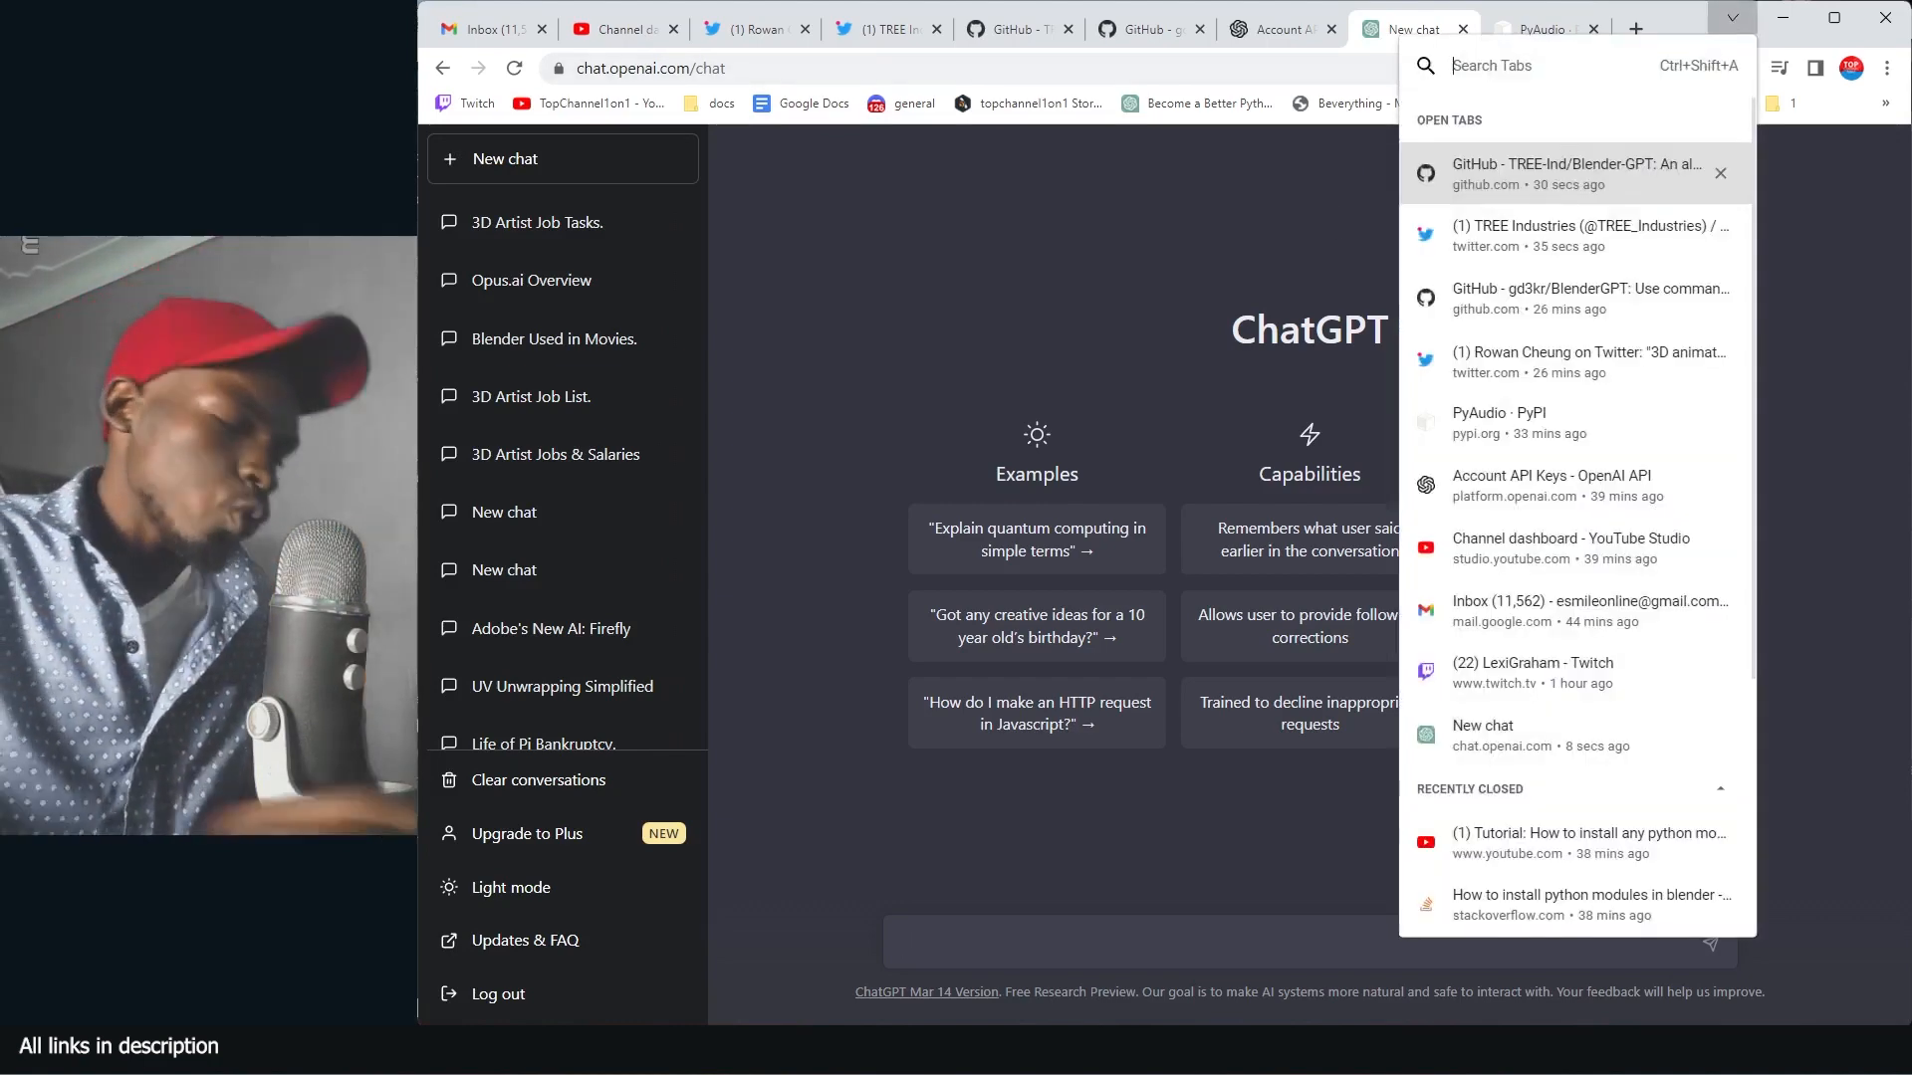
type("ope")
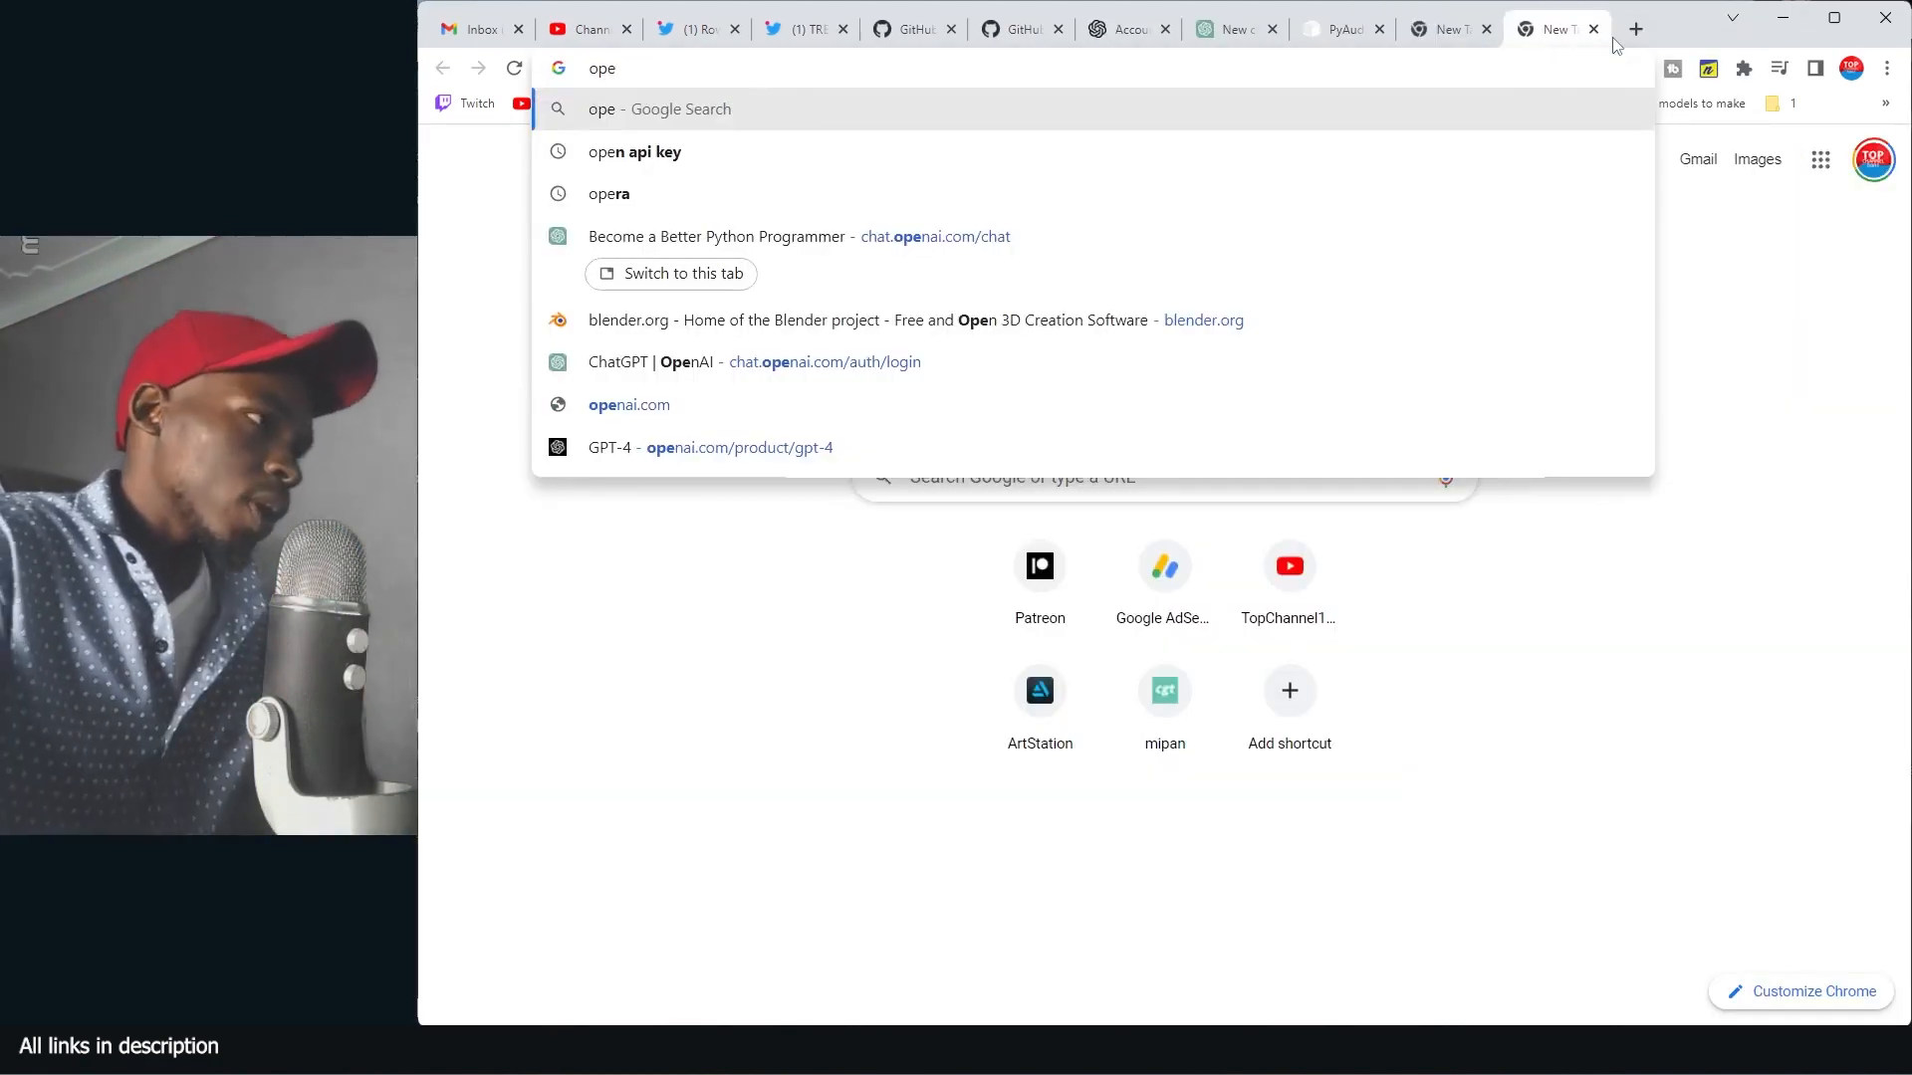
left_click(634, 151)
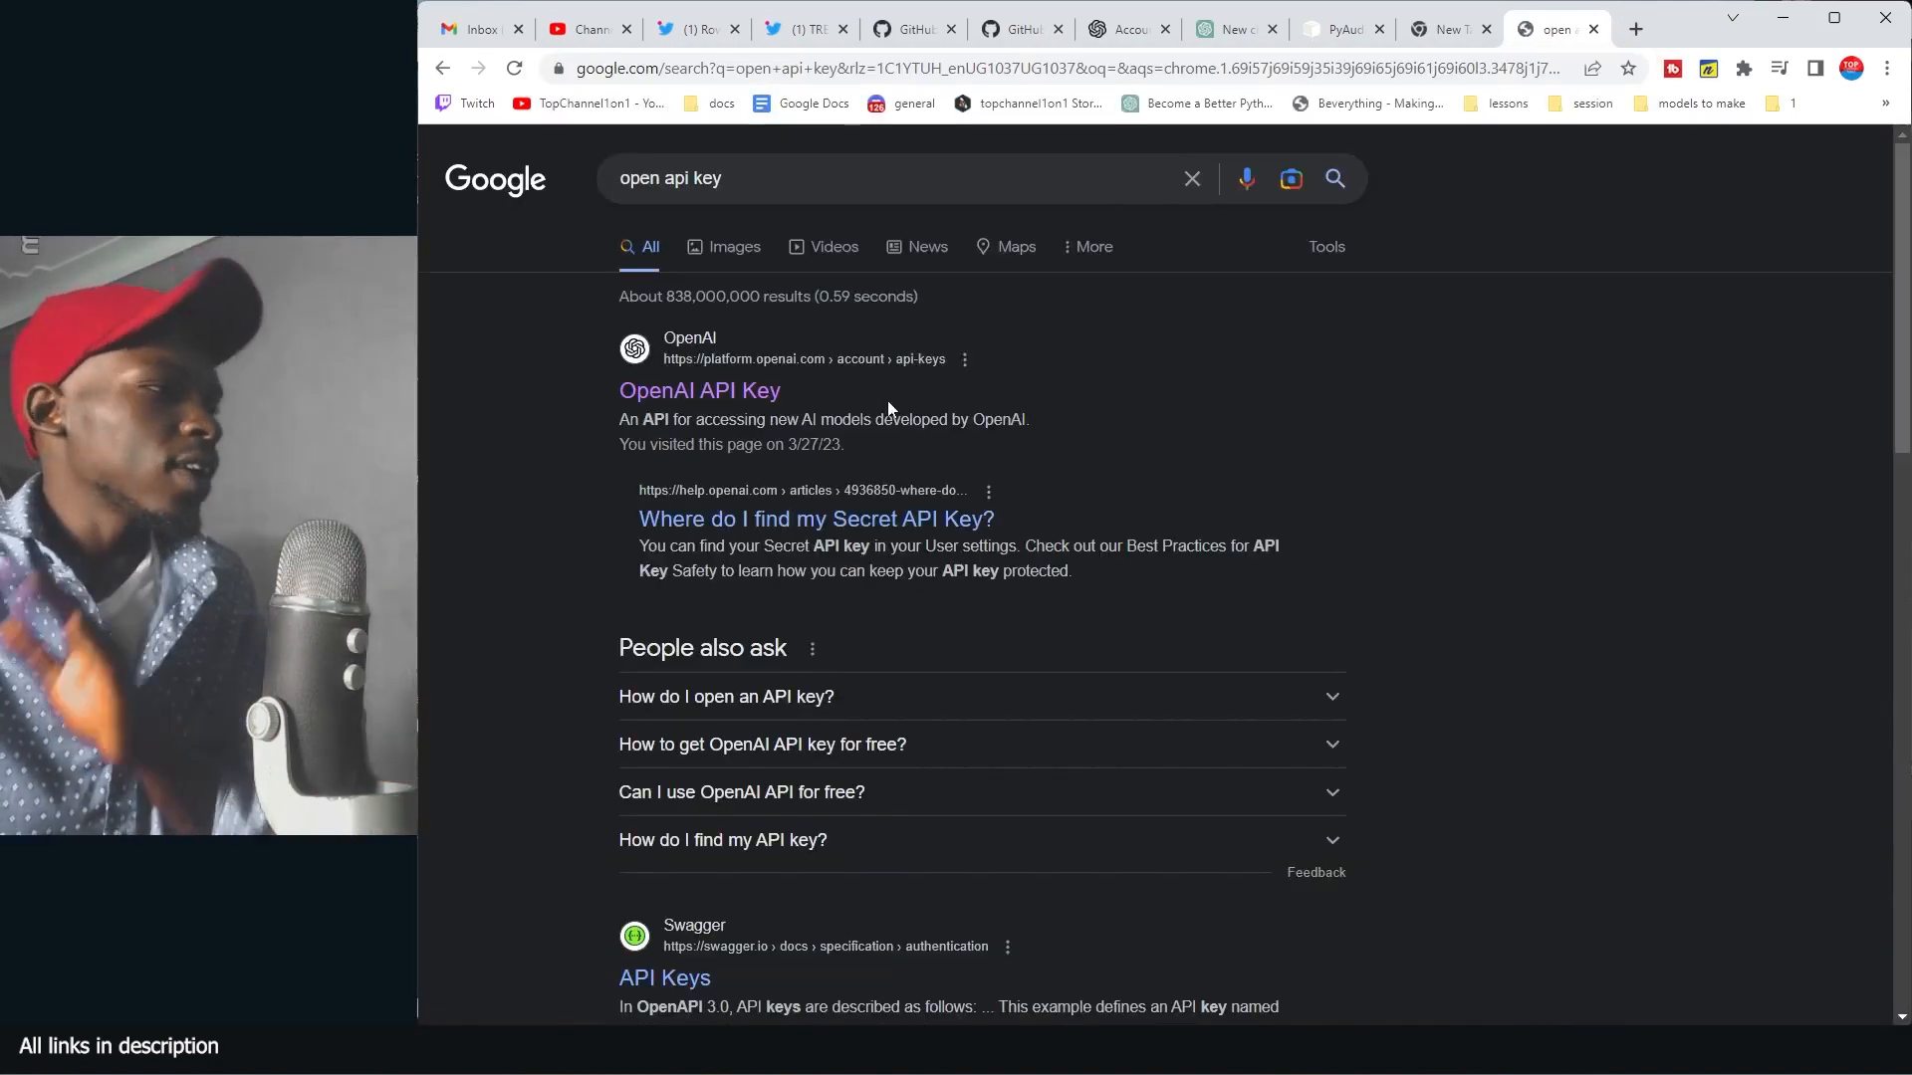
mouse_move(700, 390)
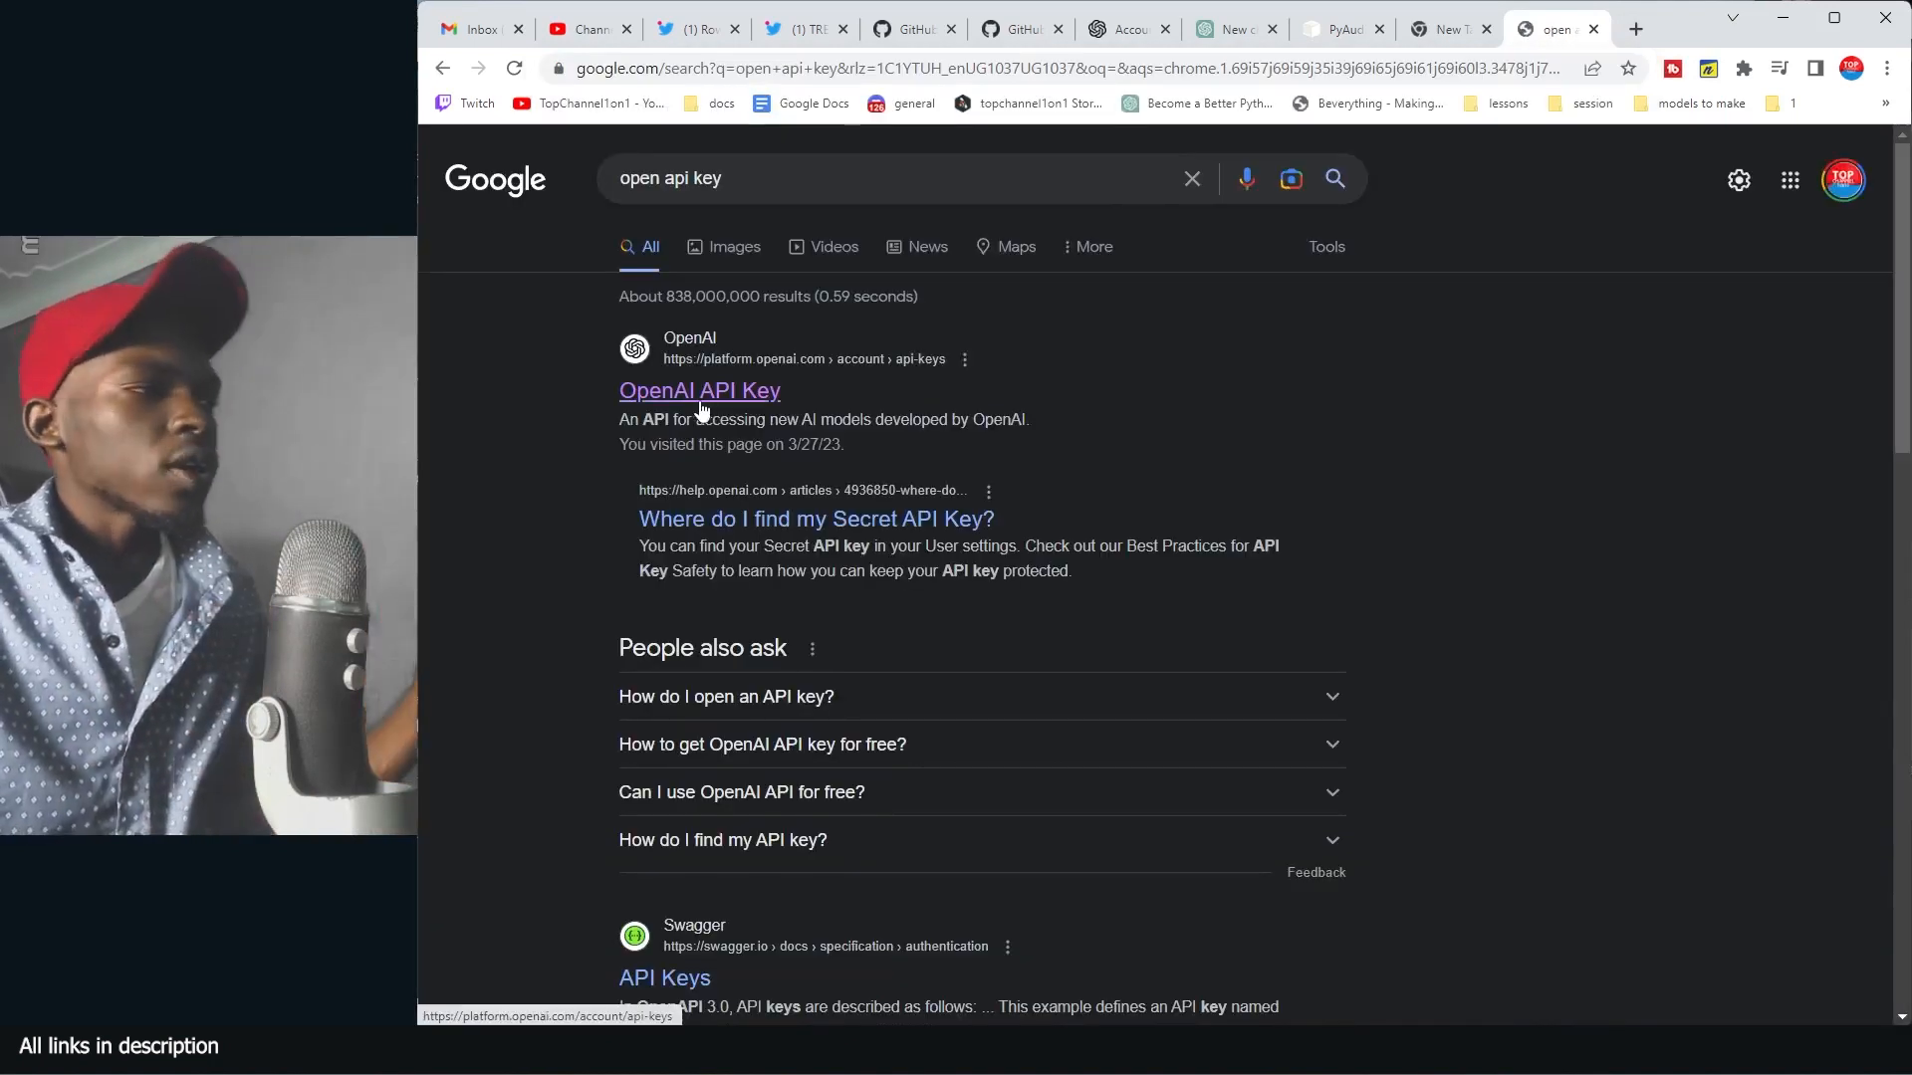
left_click(699, 390)
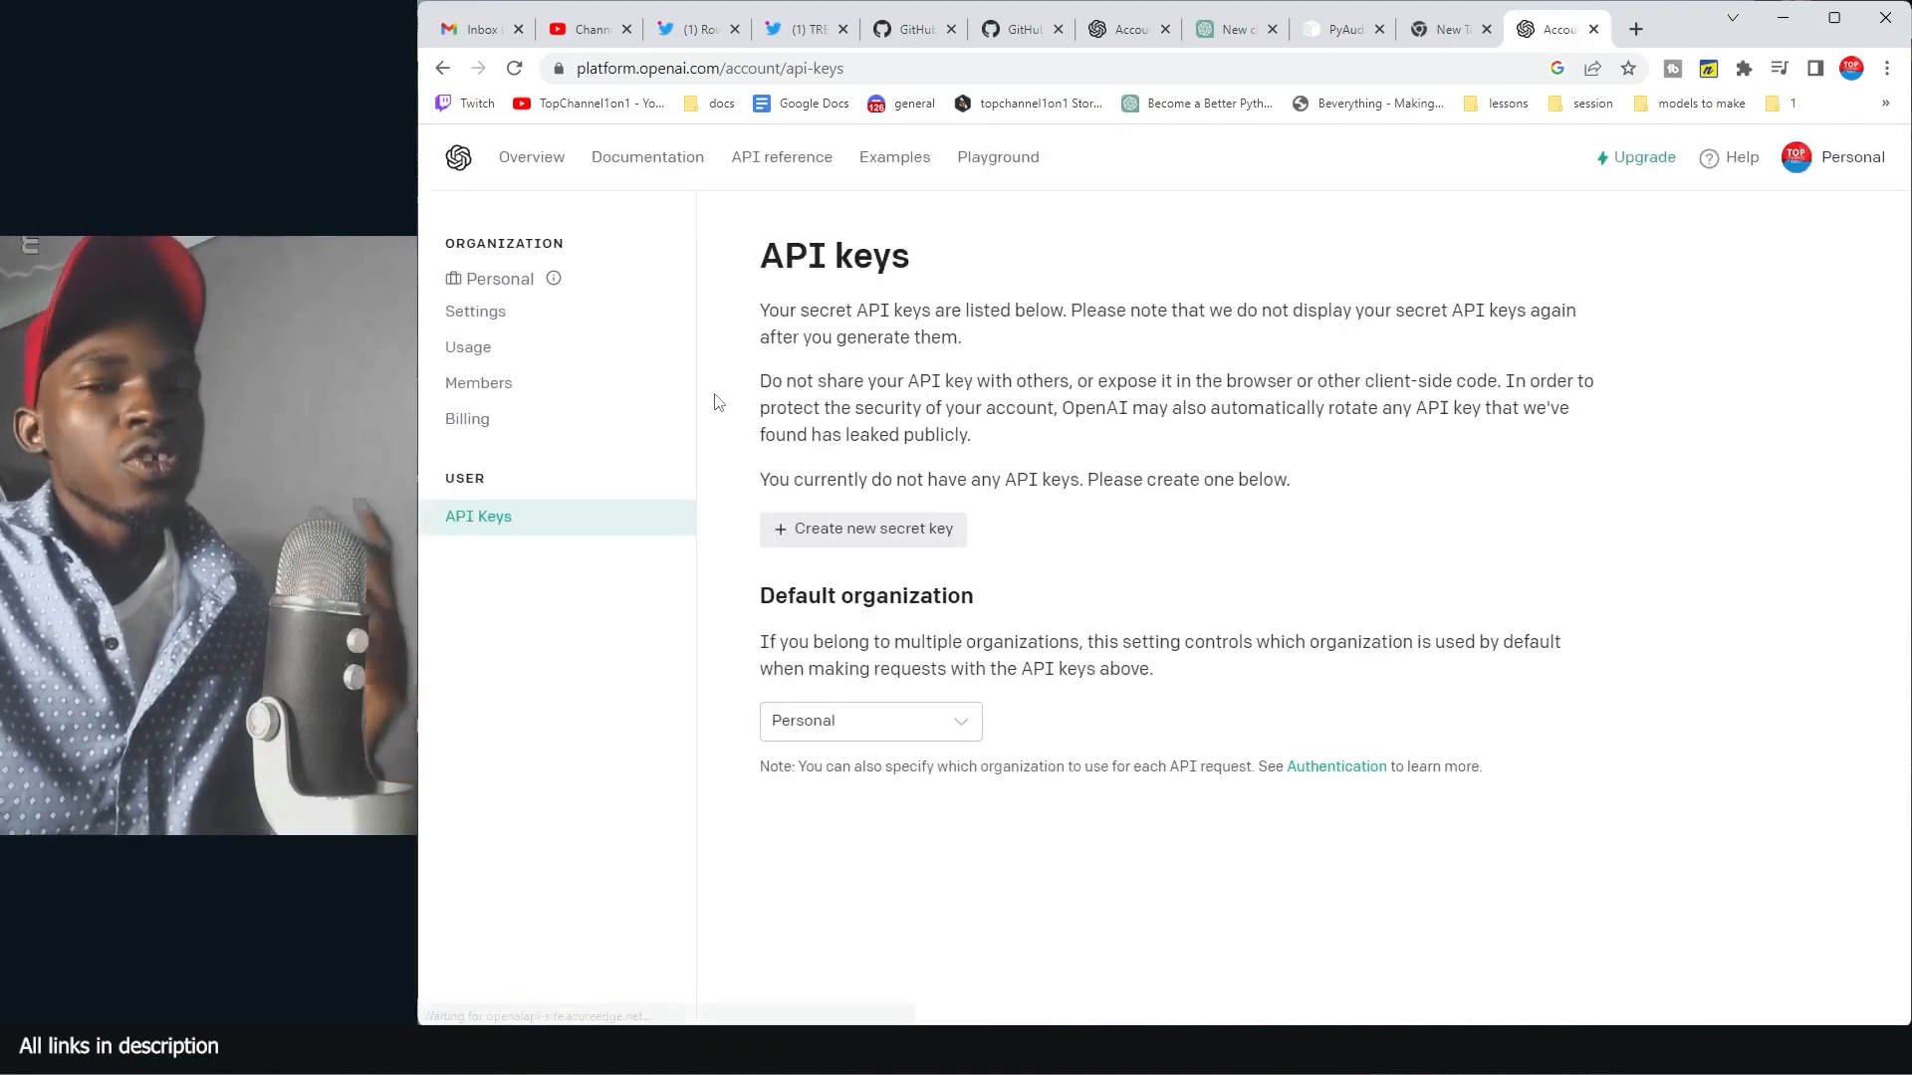
left_click(862, 528)
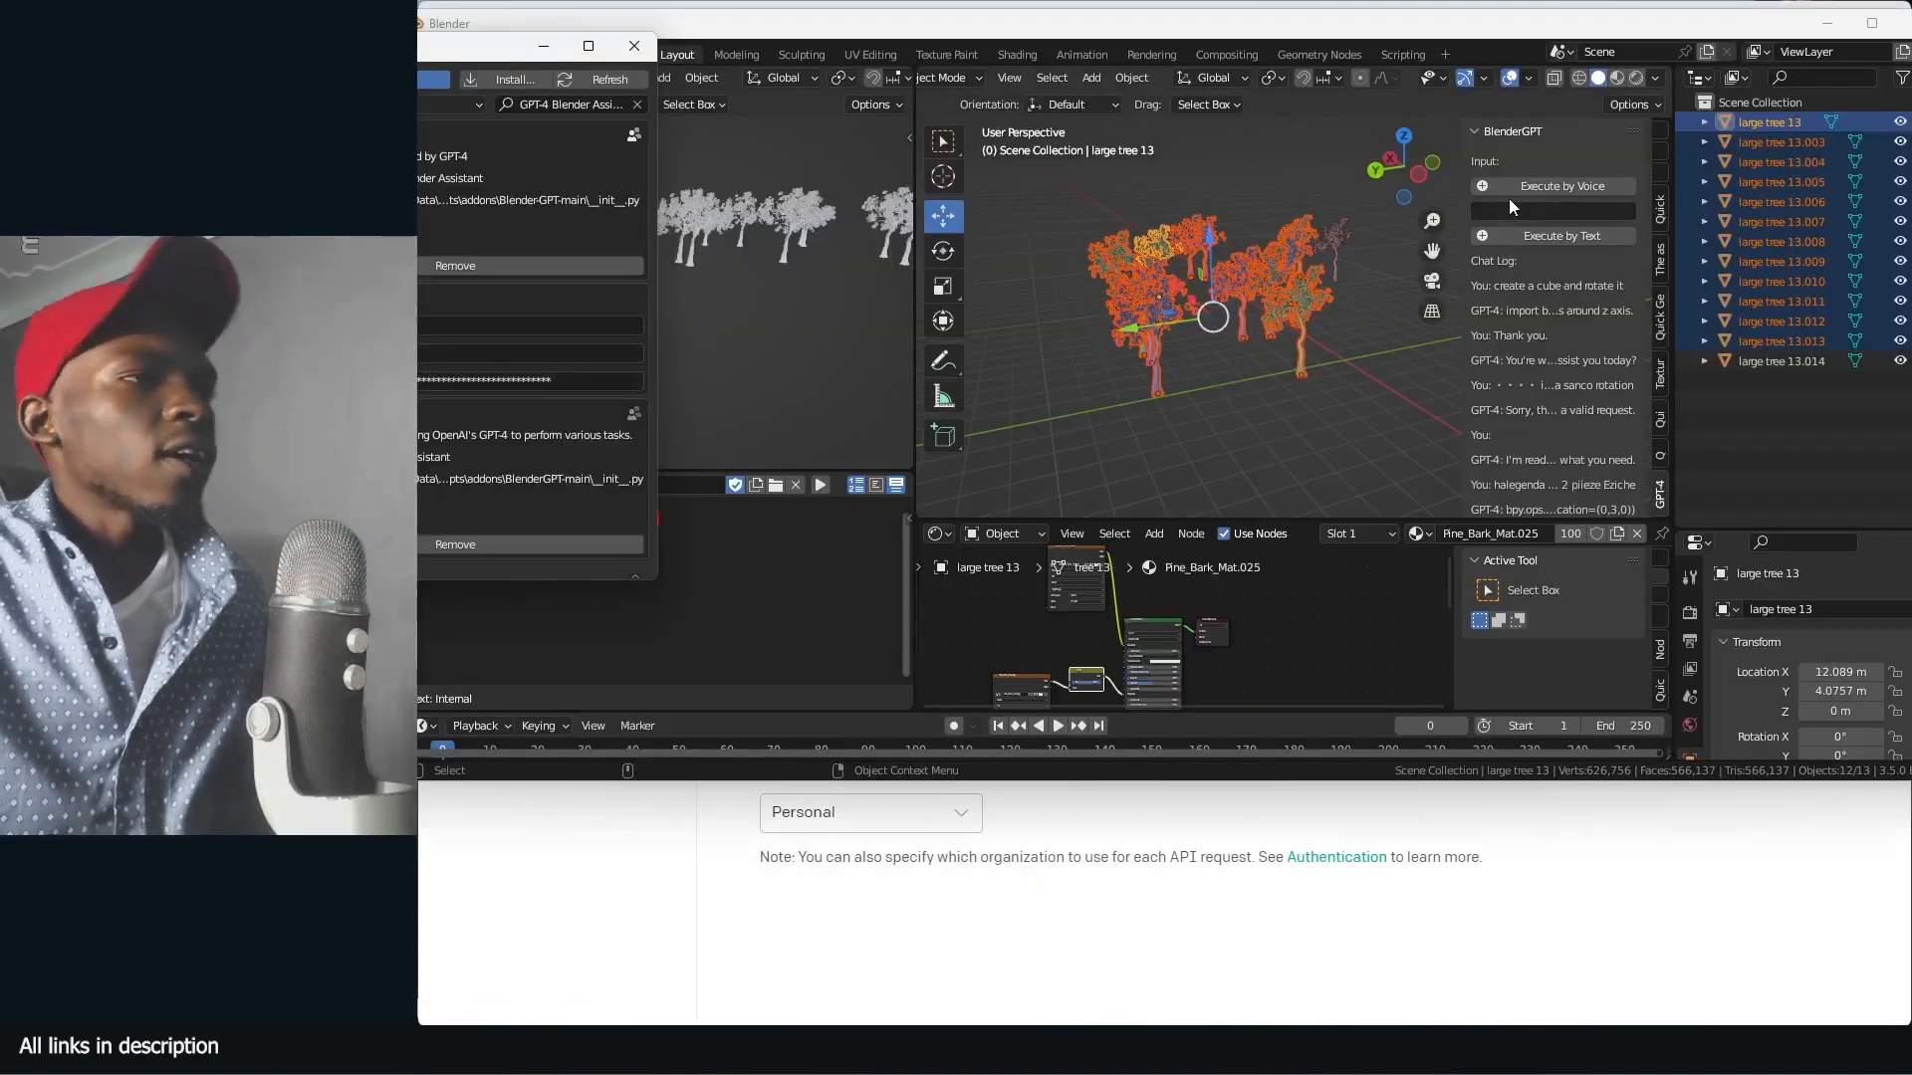
mouse_move(1563, 185)
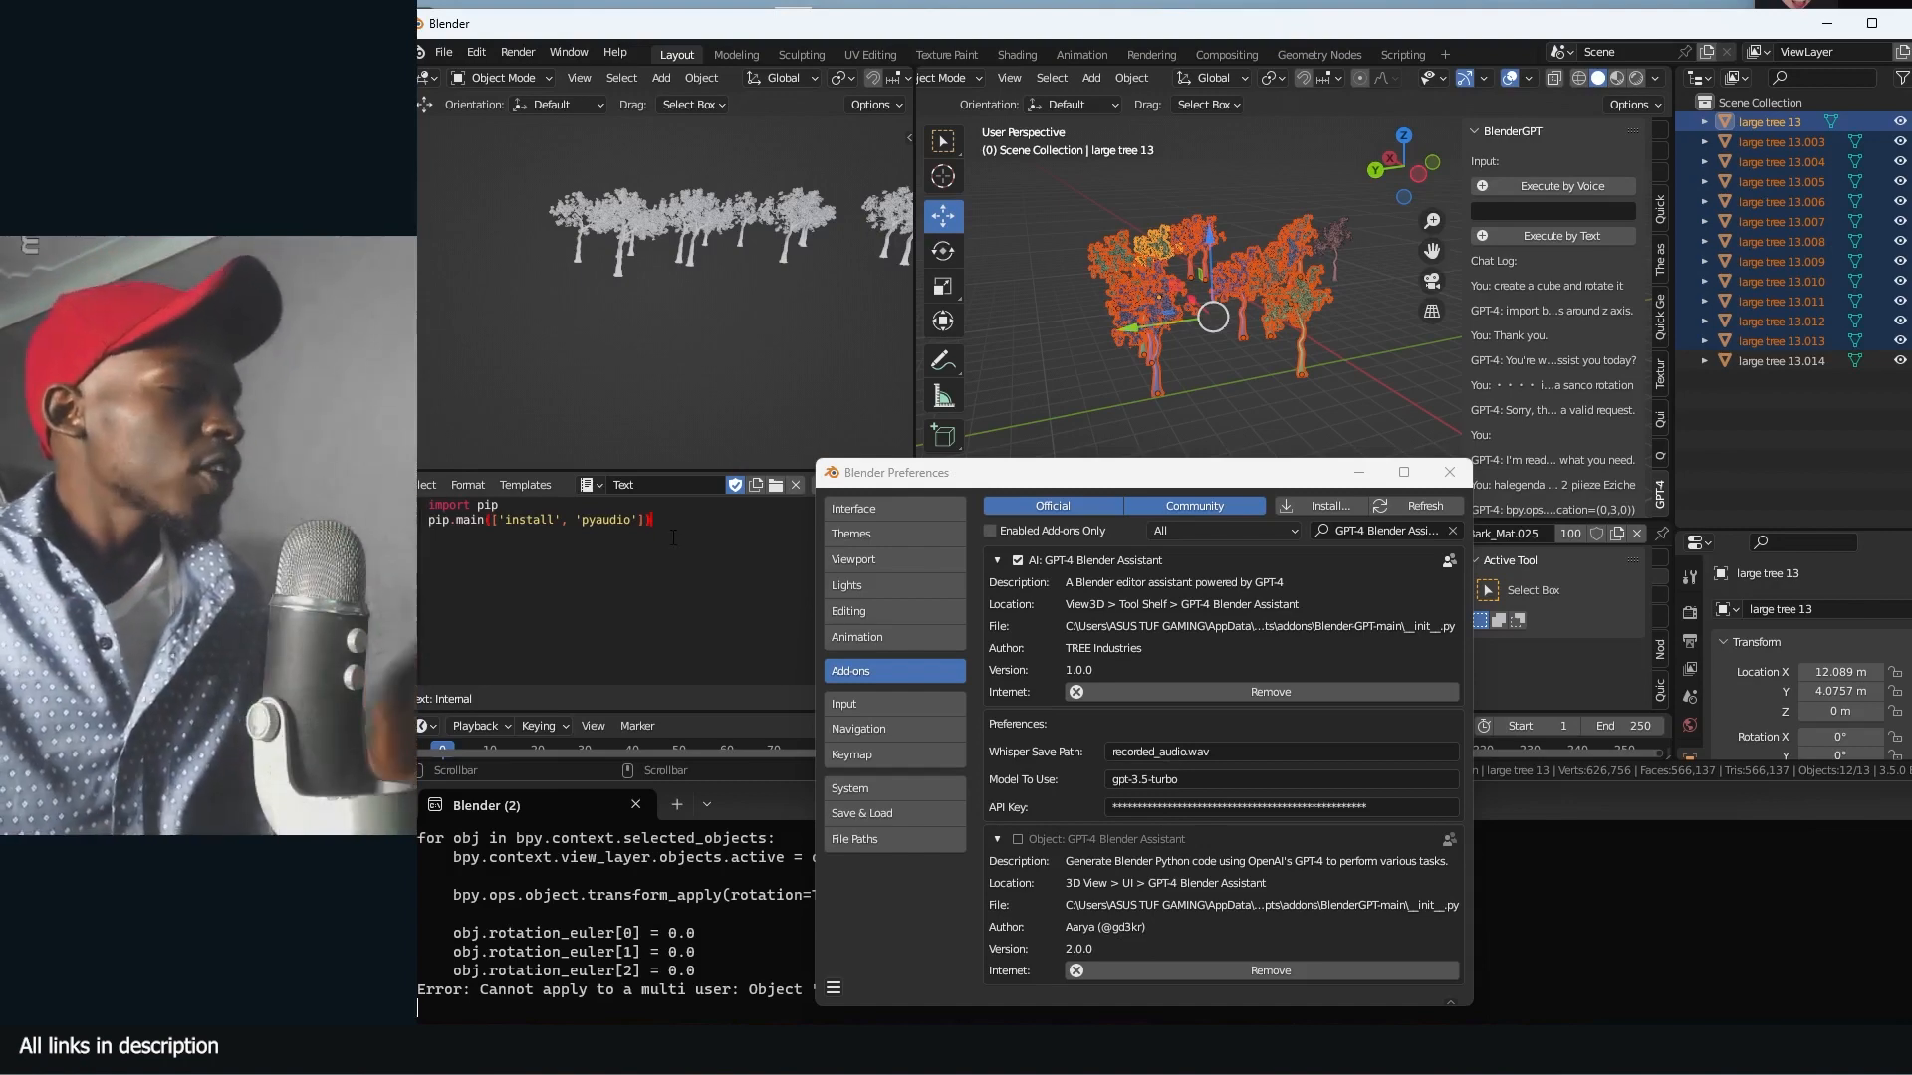
Close Preferences and switch the top-left editor to Text Editor showing the pyaudio script
left_click(1449, 473)
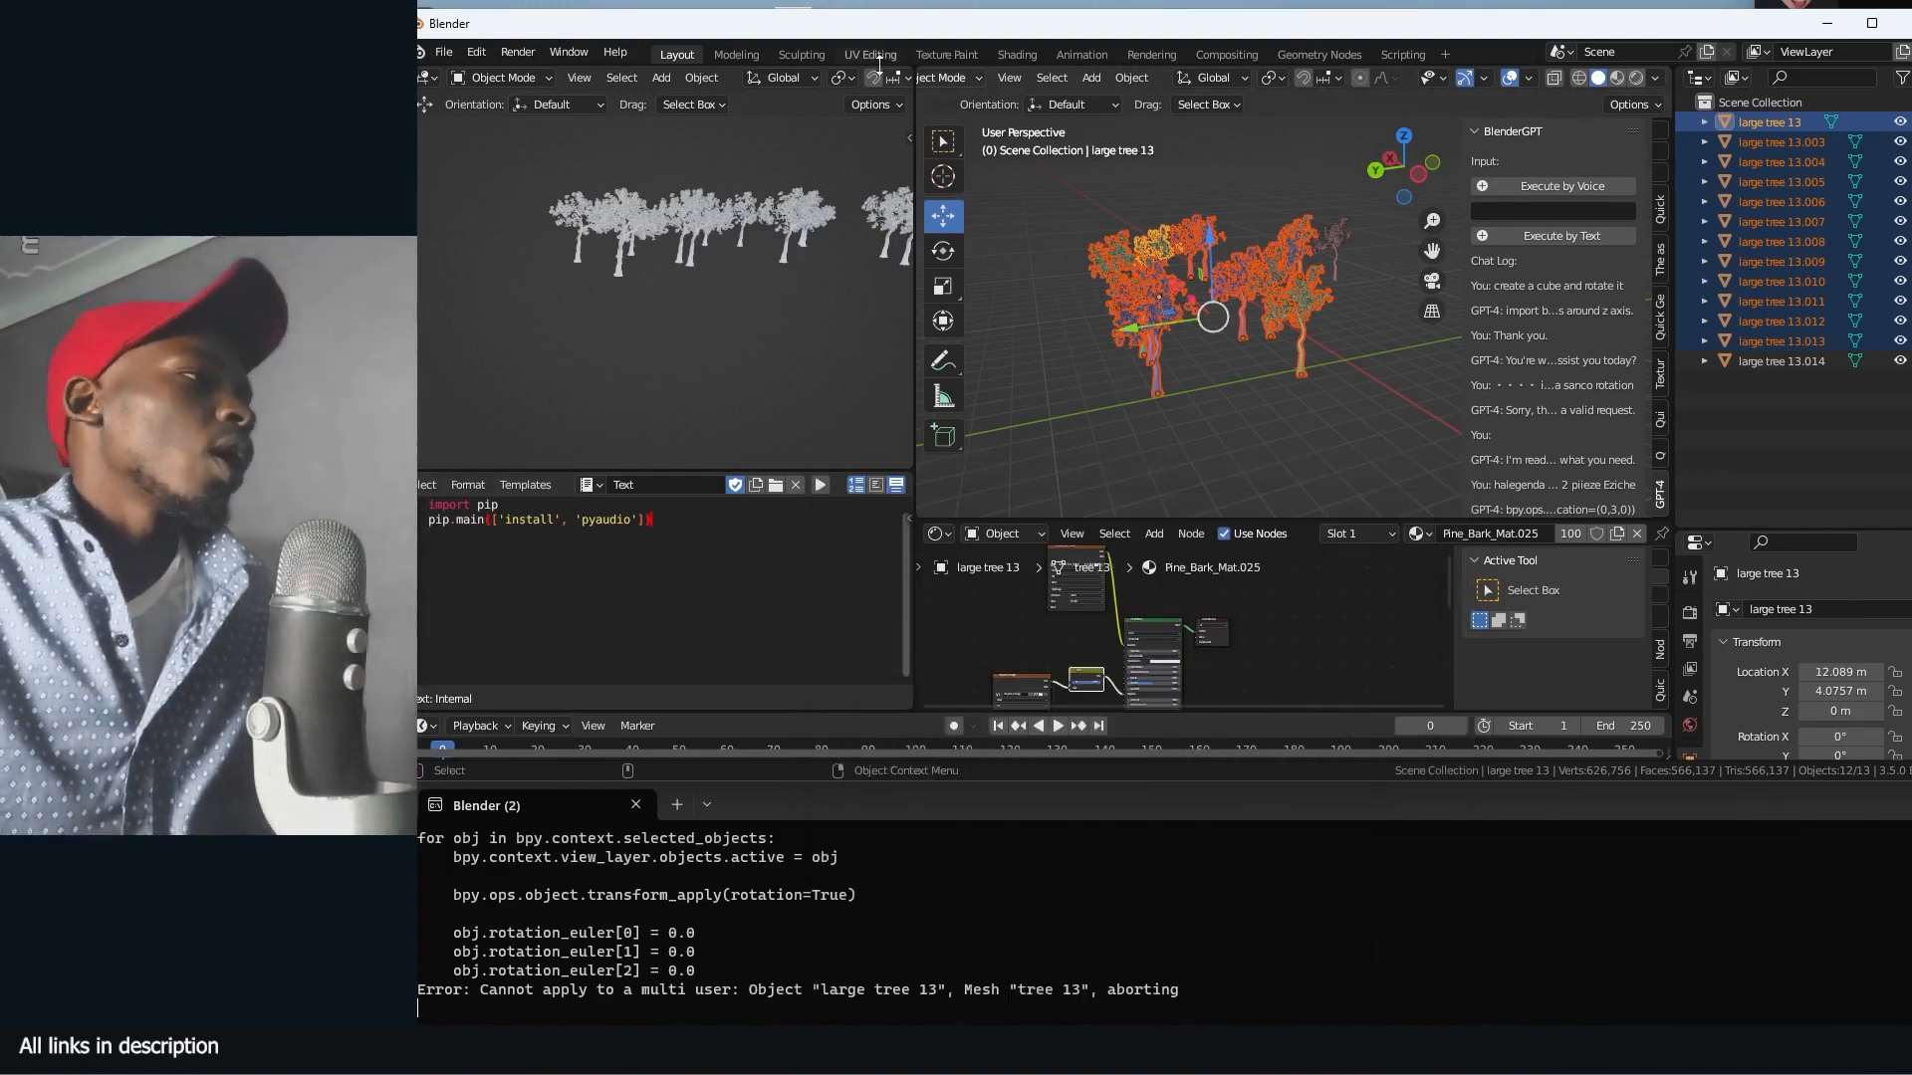
left_click(428, 75)
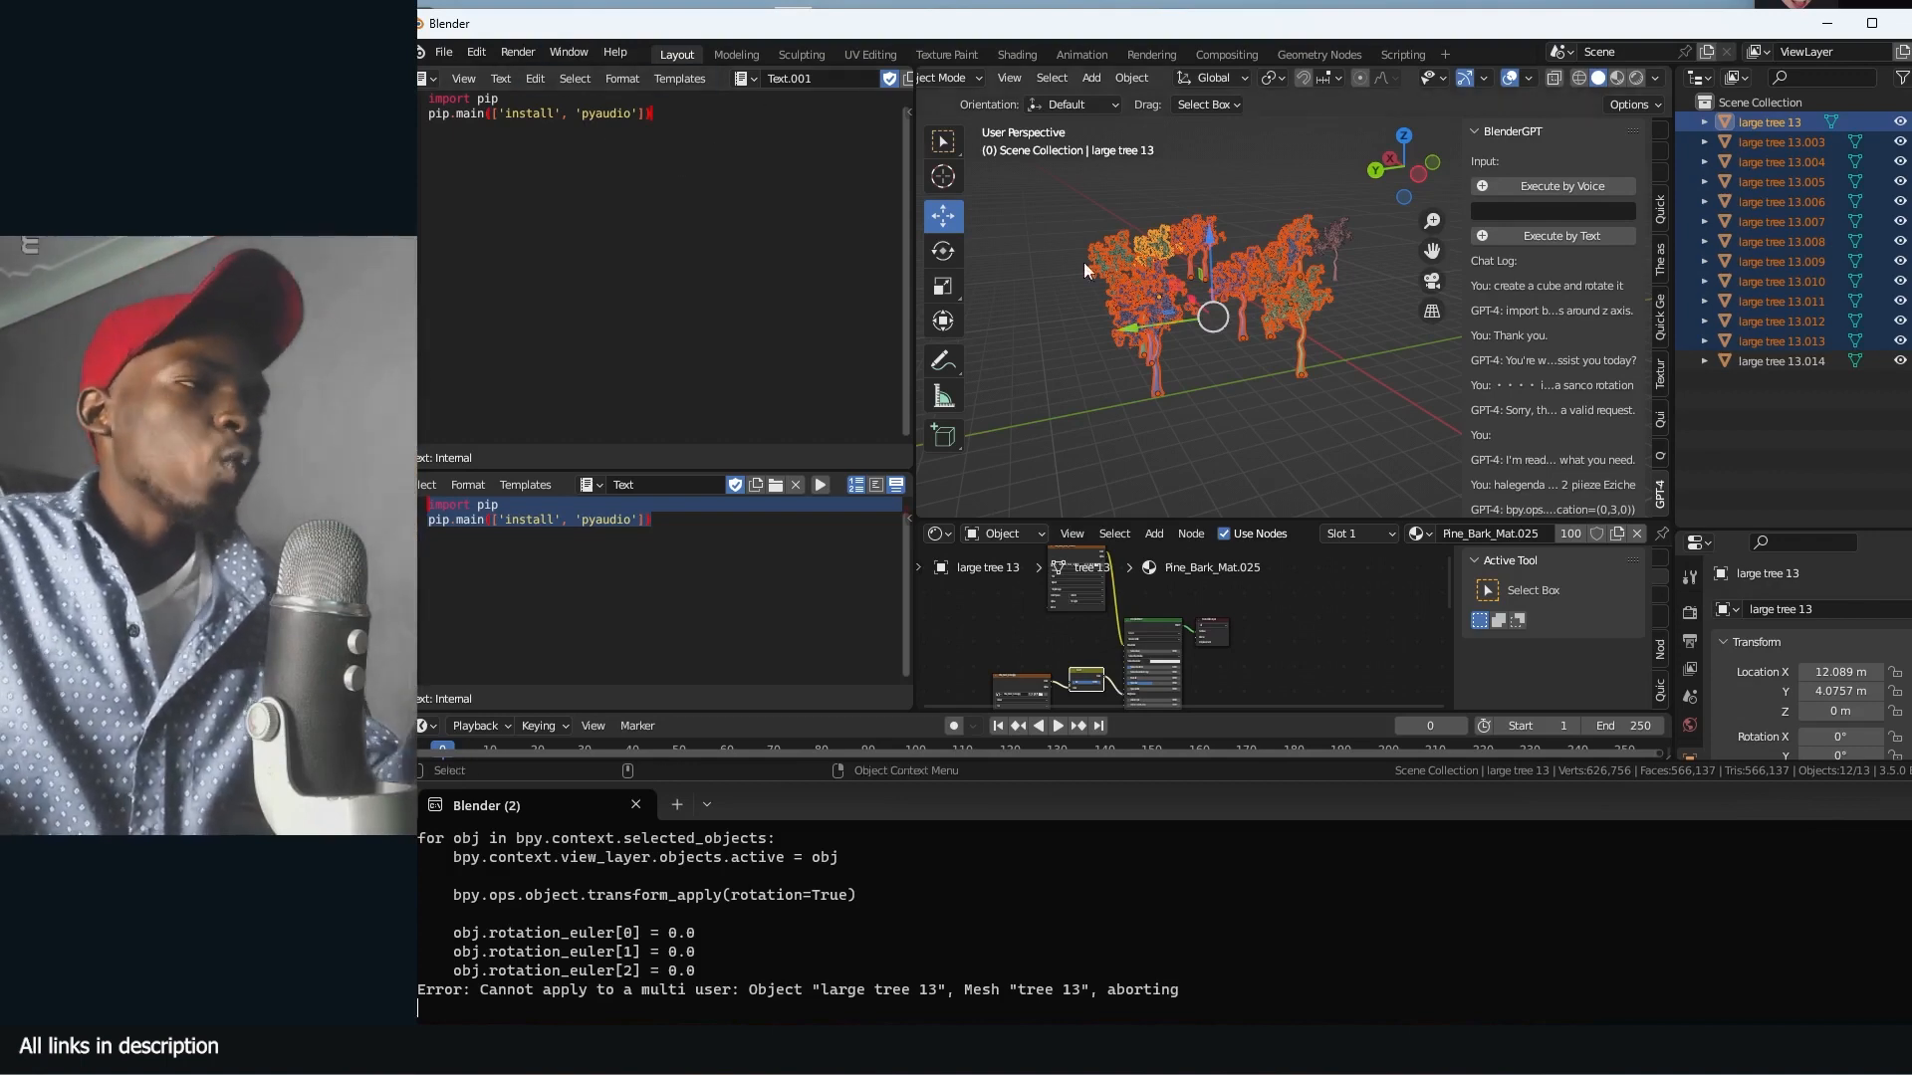
left_click(423, 78)
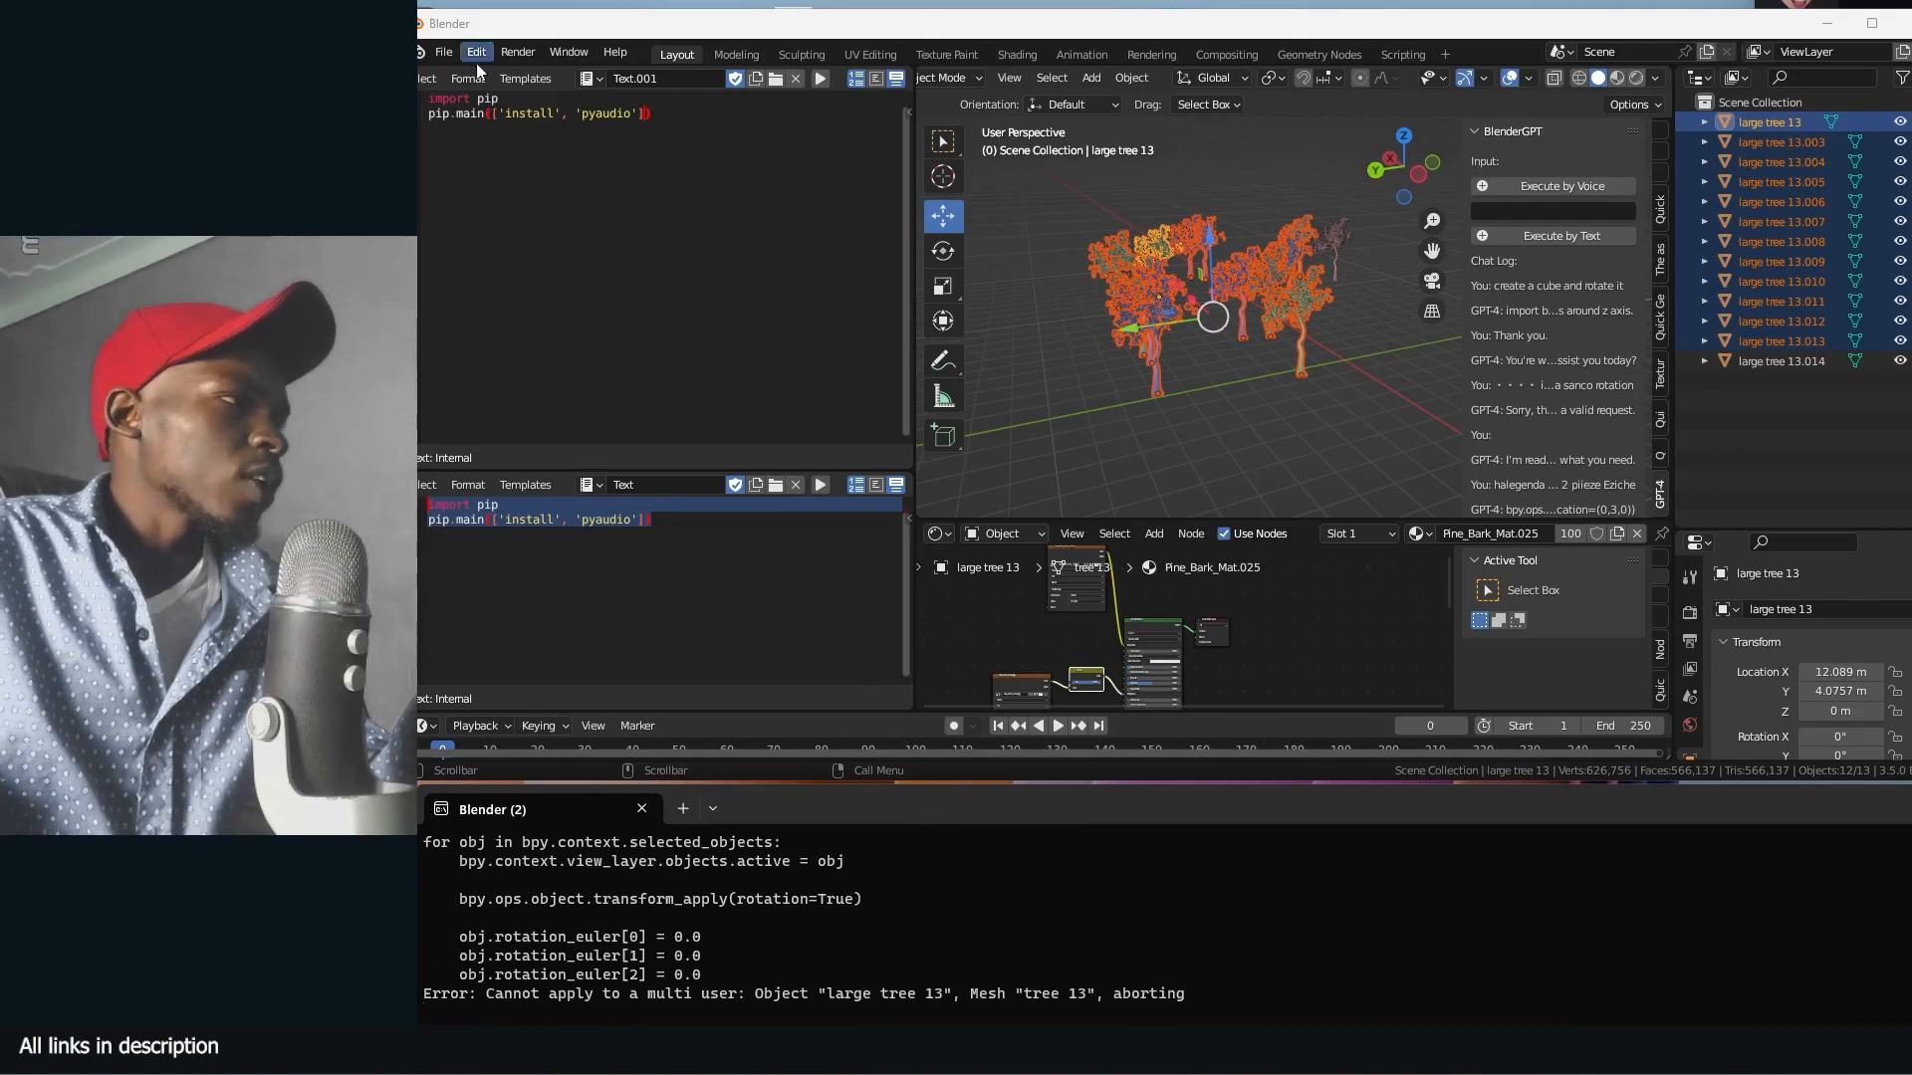
left_click(566, 51)
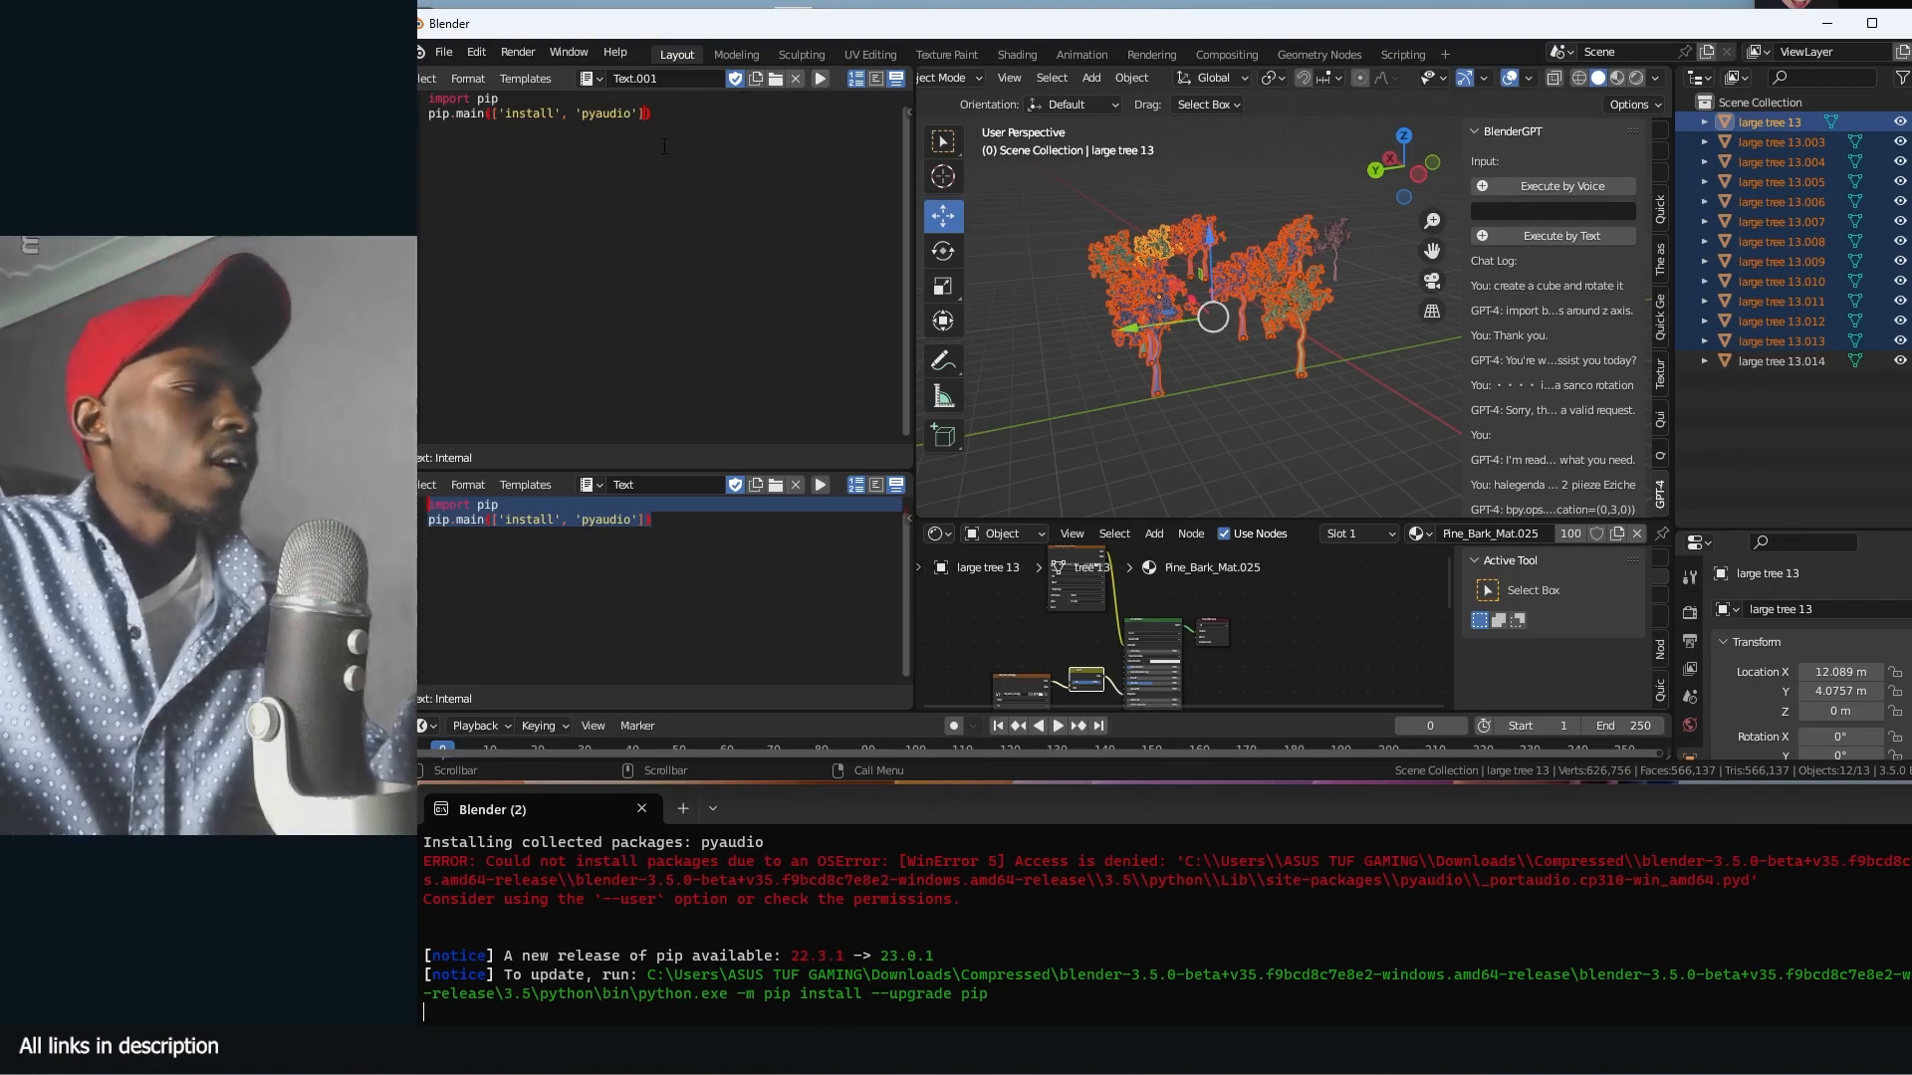
mouse_move(821, 78)
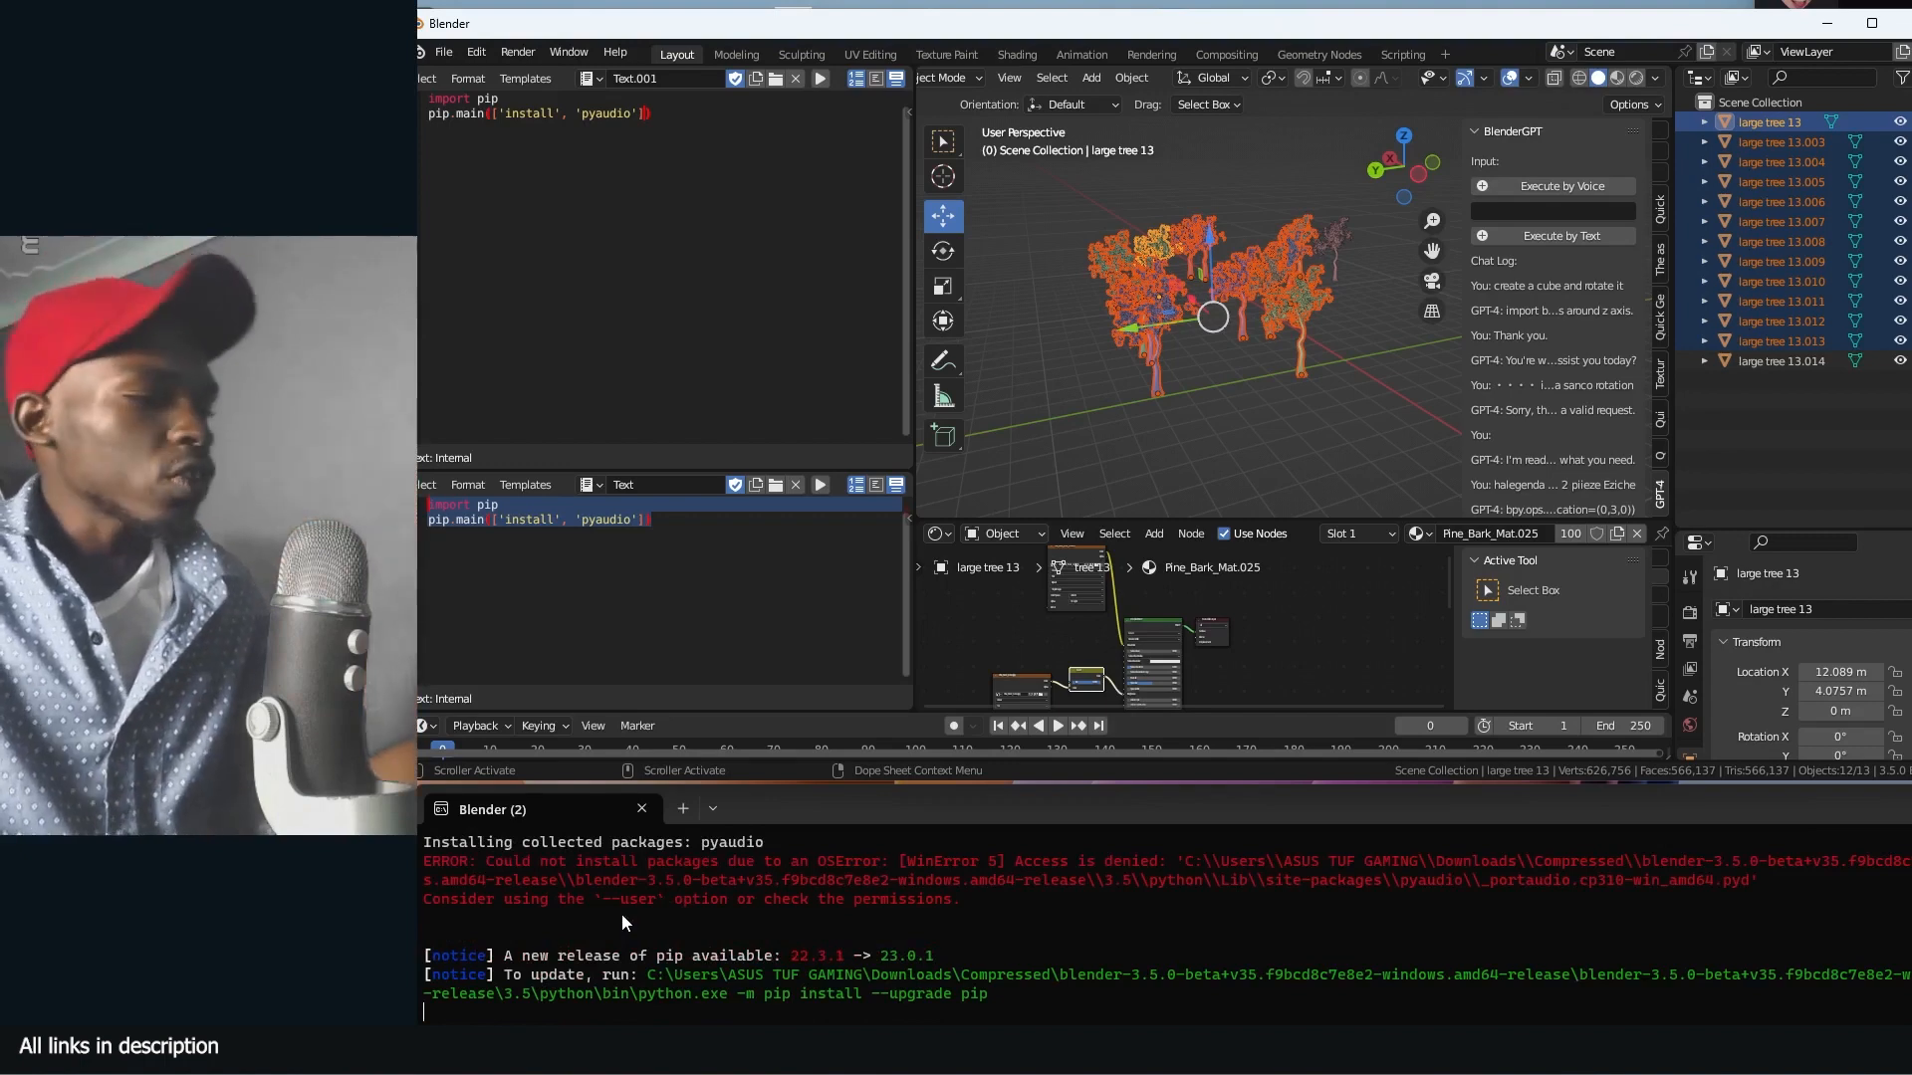
mouse_move(689, 907)
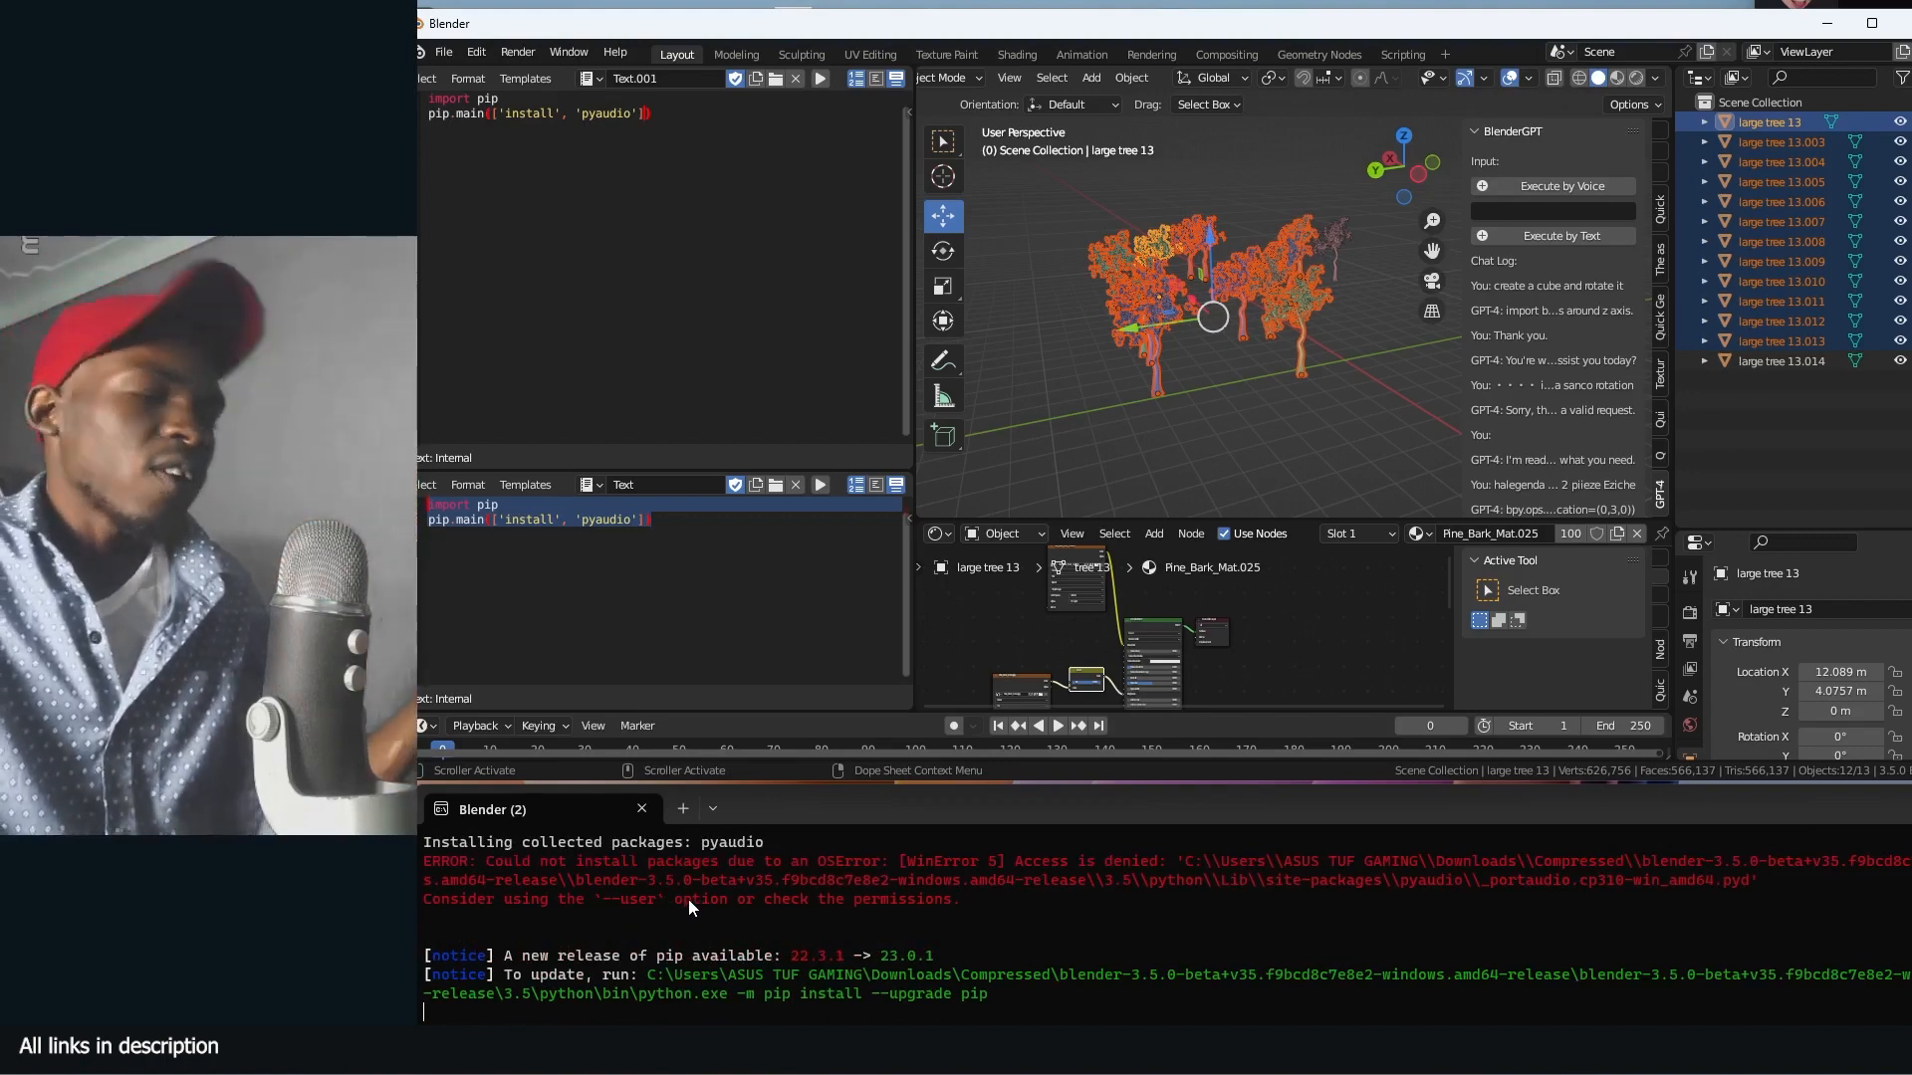
mouse_move(846, 1012)
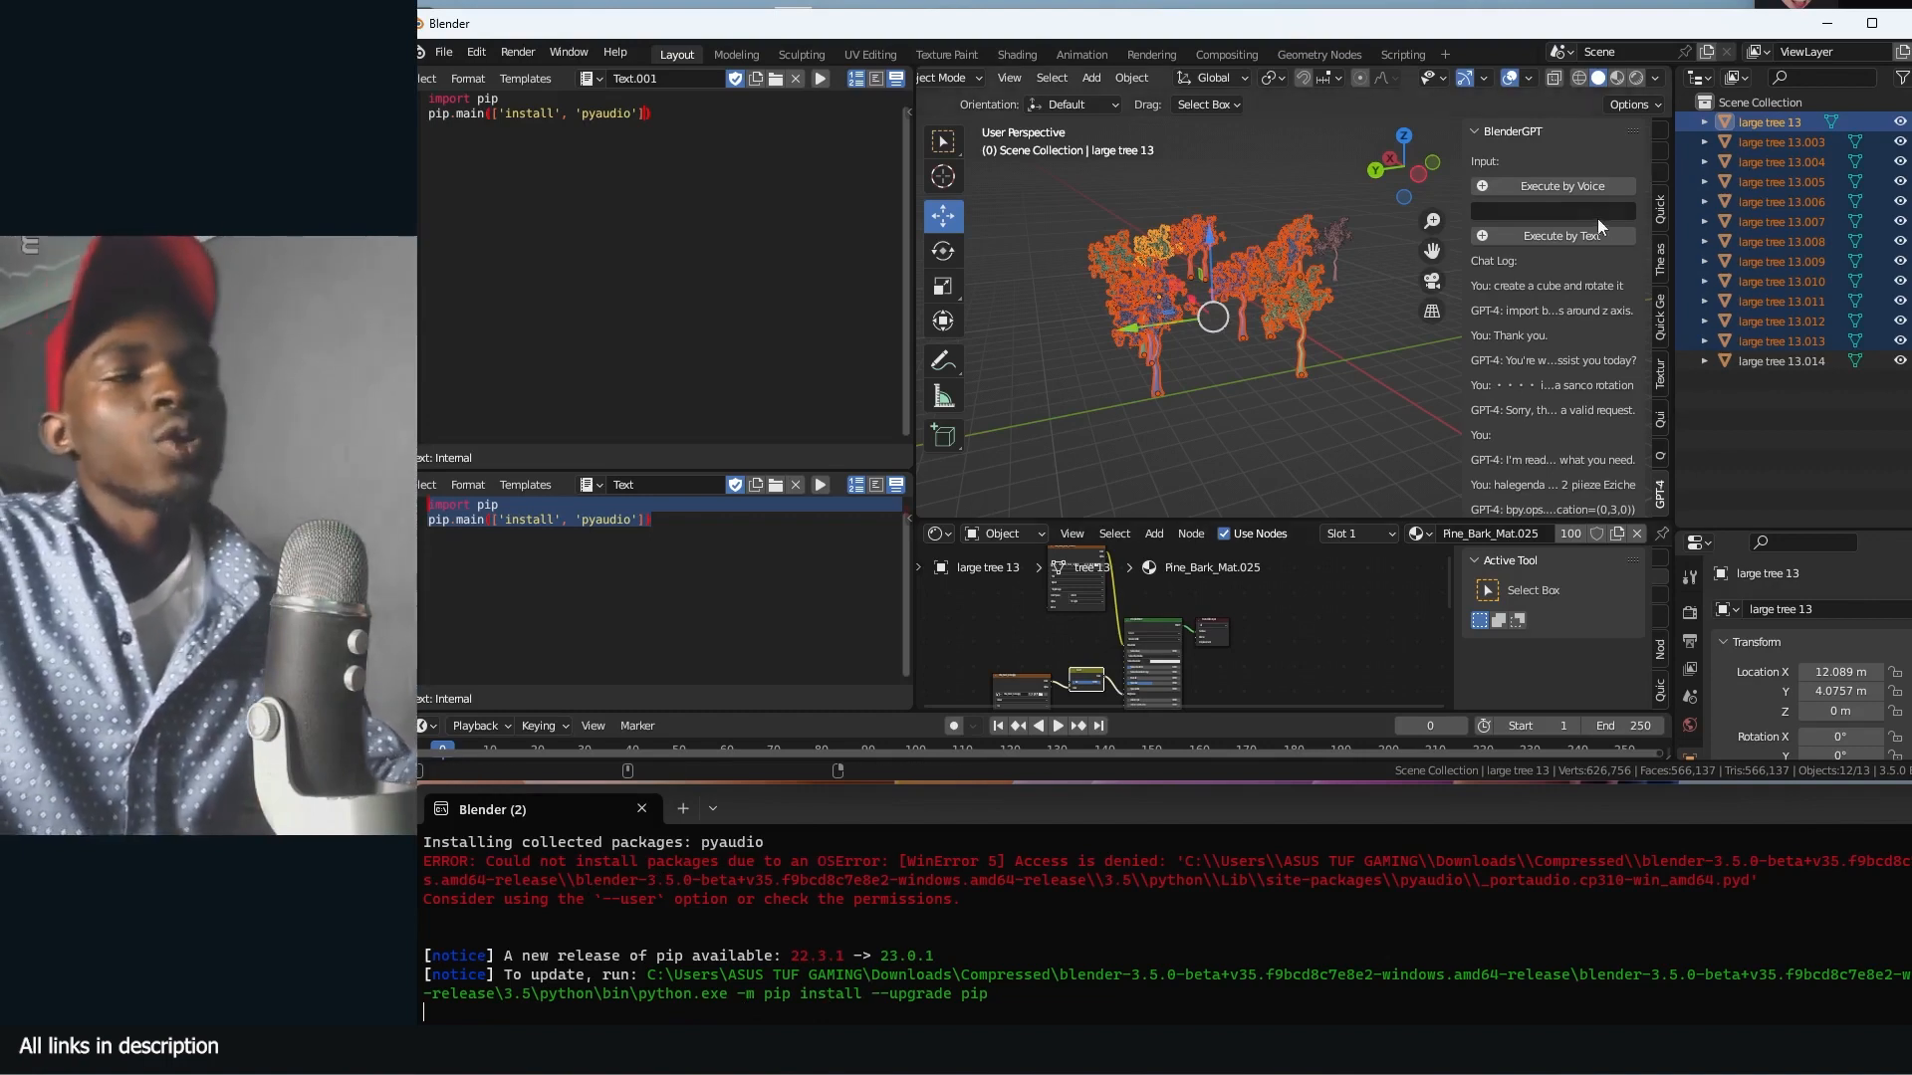
mouse_move(1561, 185)
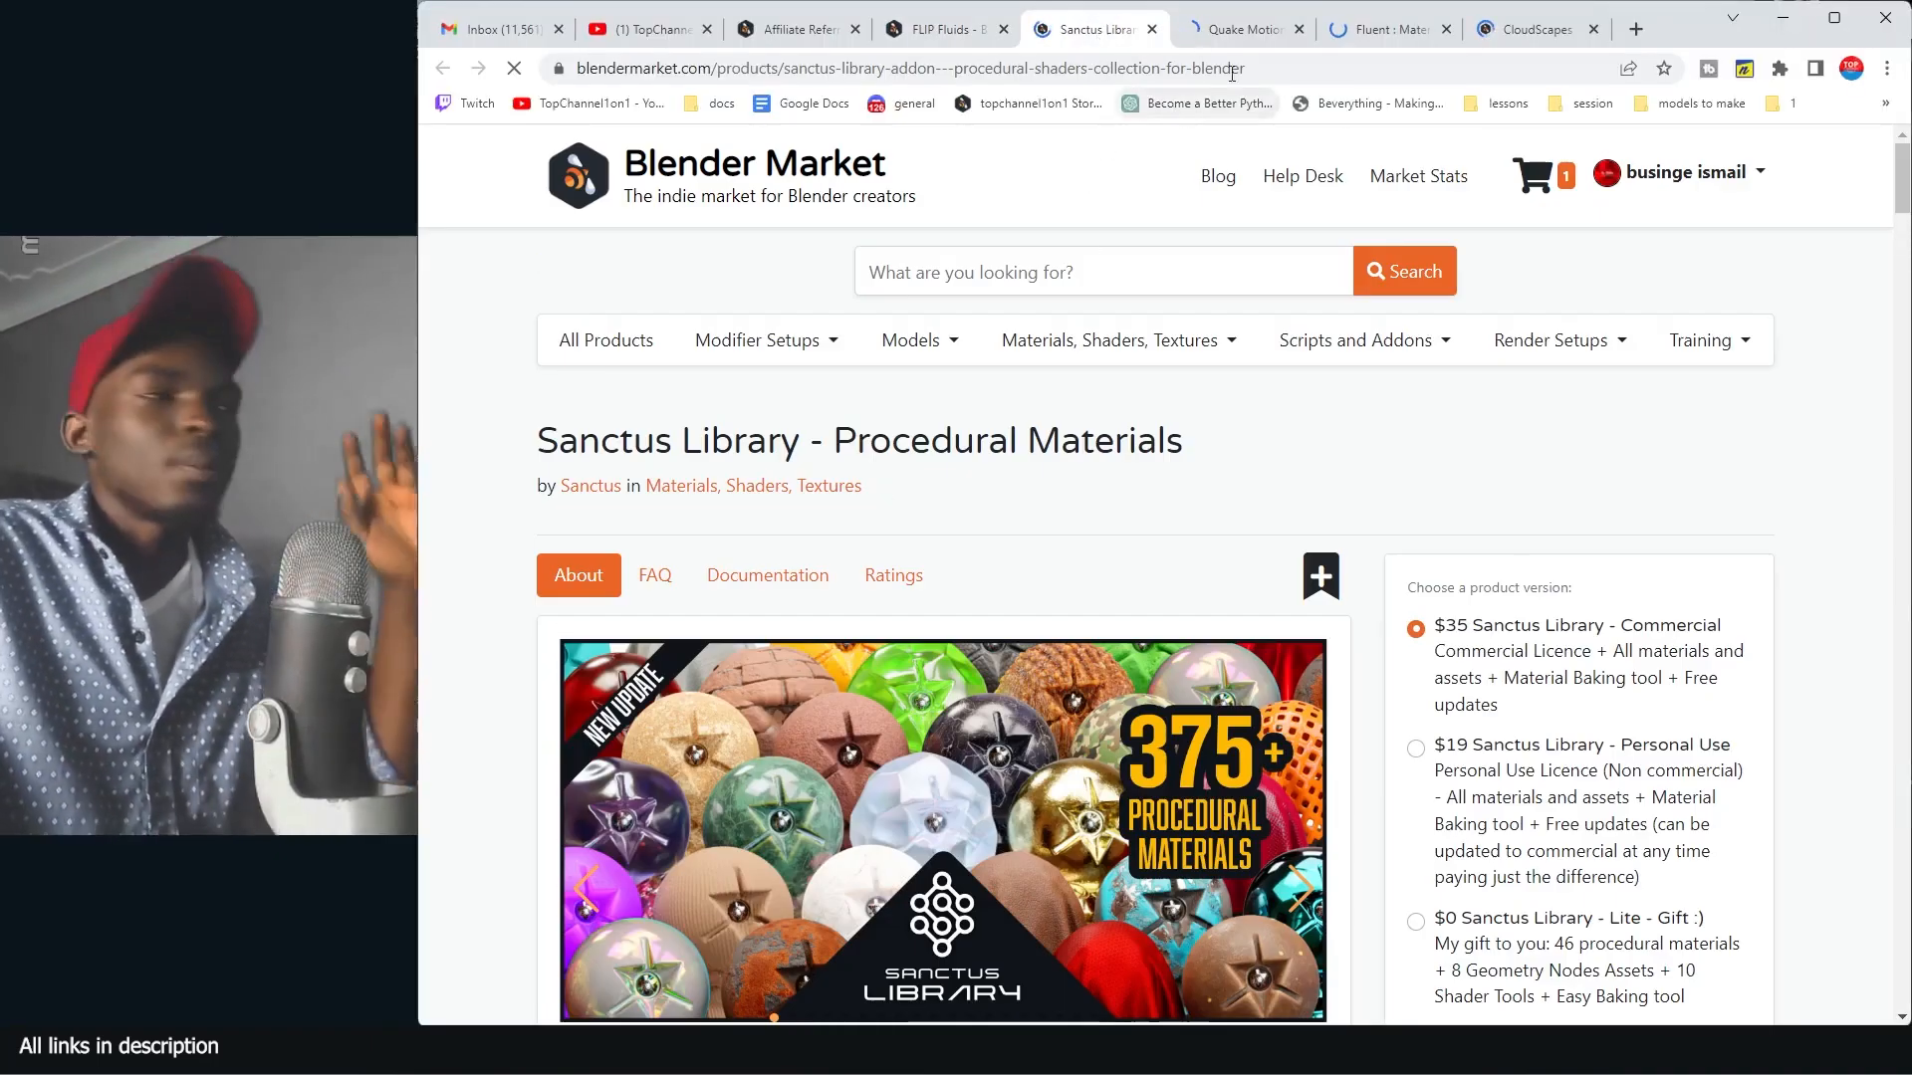
Browse the Quake Motion Camera, Fluent Materializer and Cloudscapes Blender Market tabs
left_click(1243, 28)
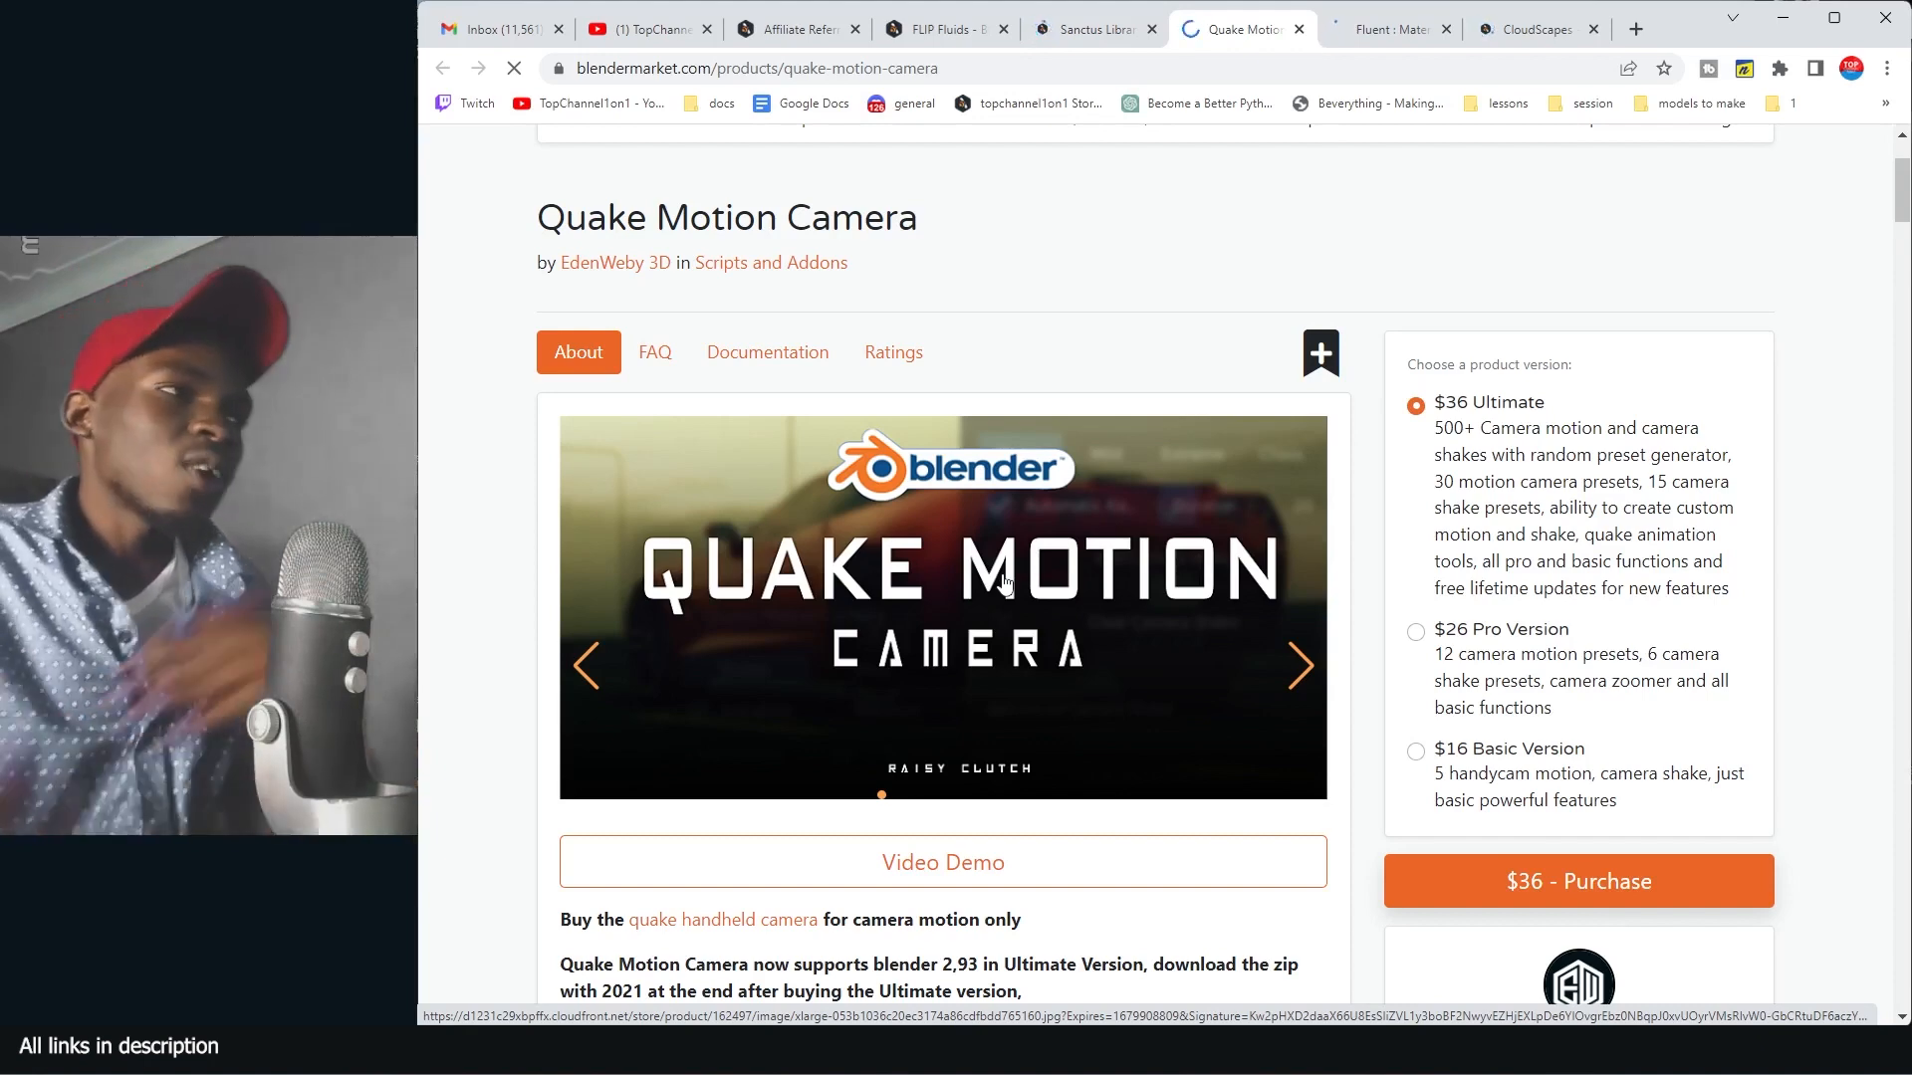
left_click(1386, 28)
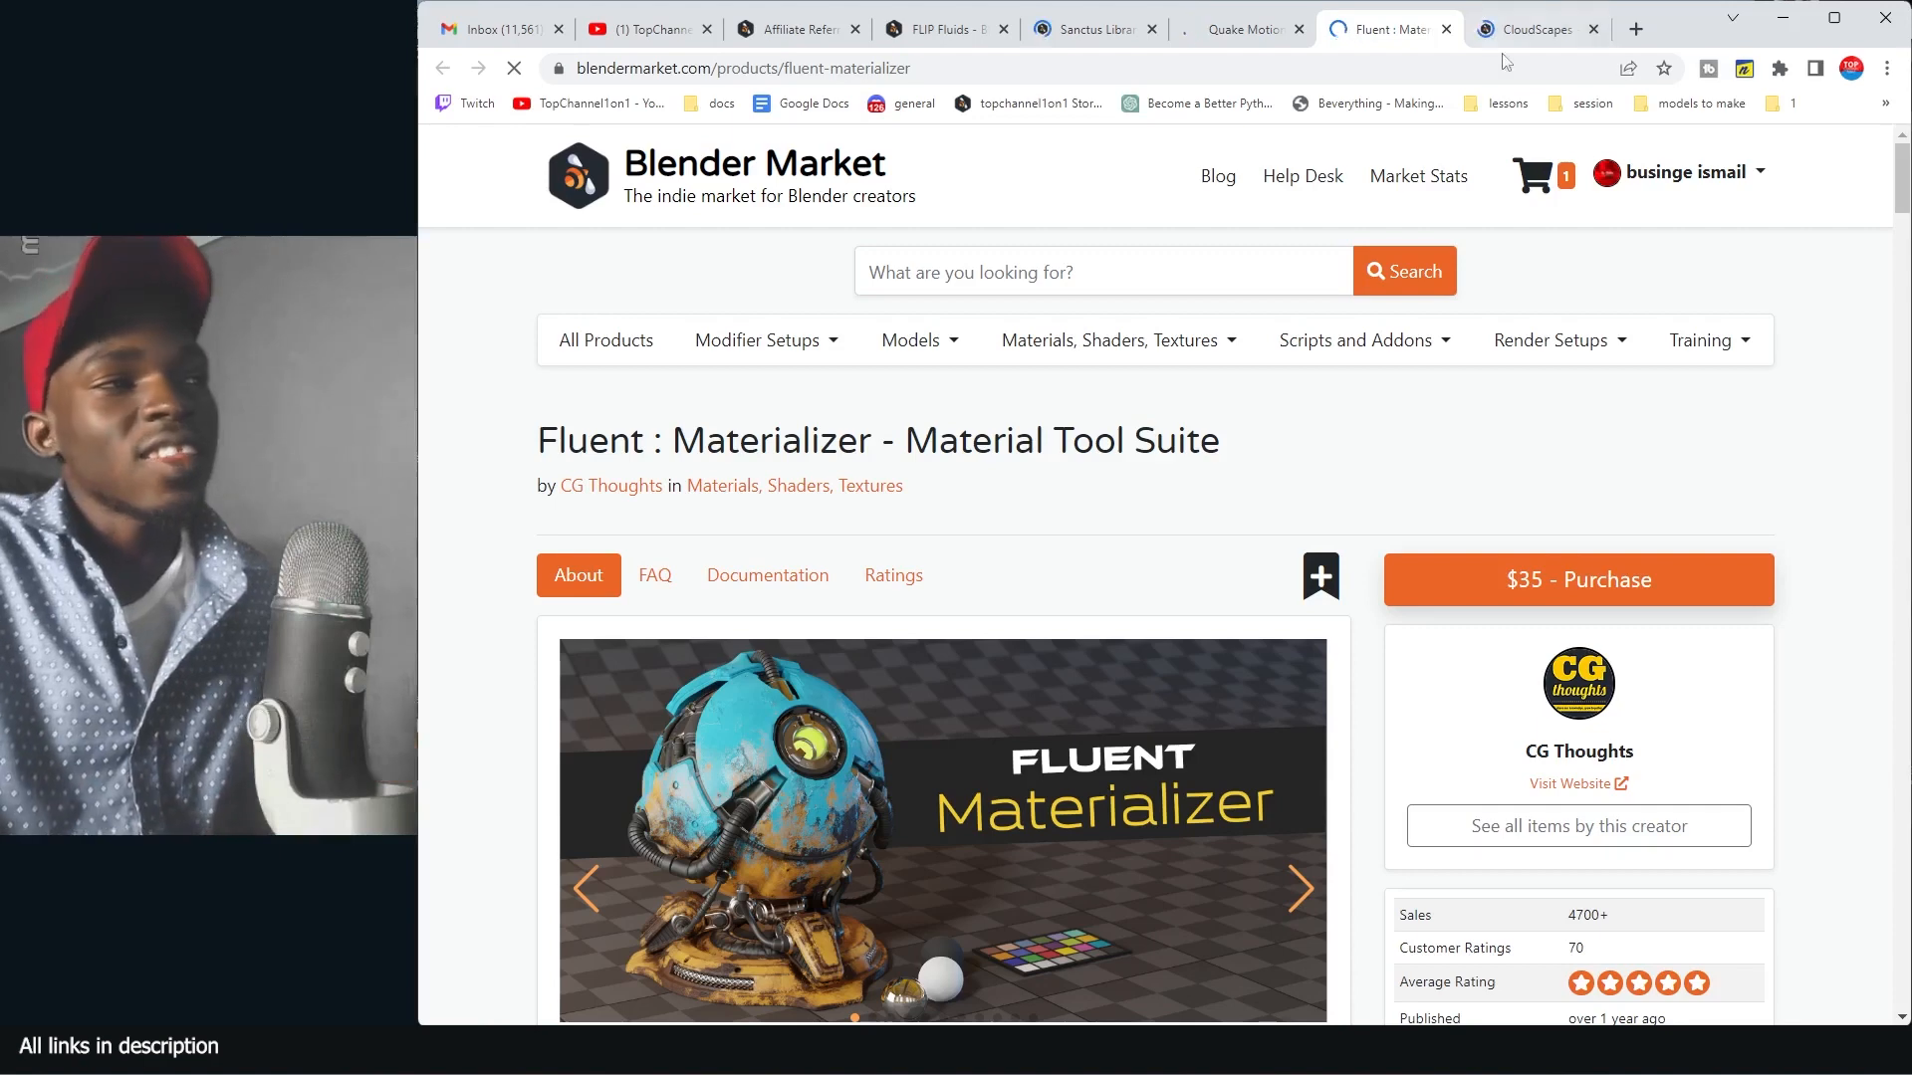
left_click(1534, 27)
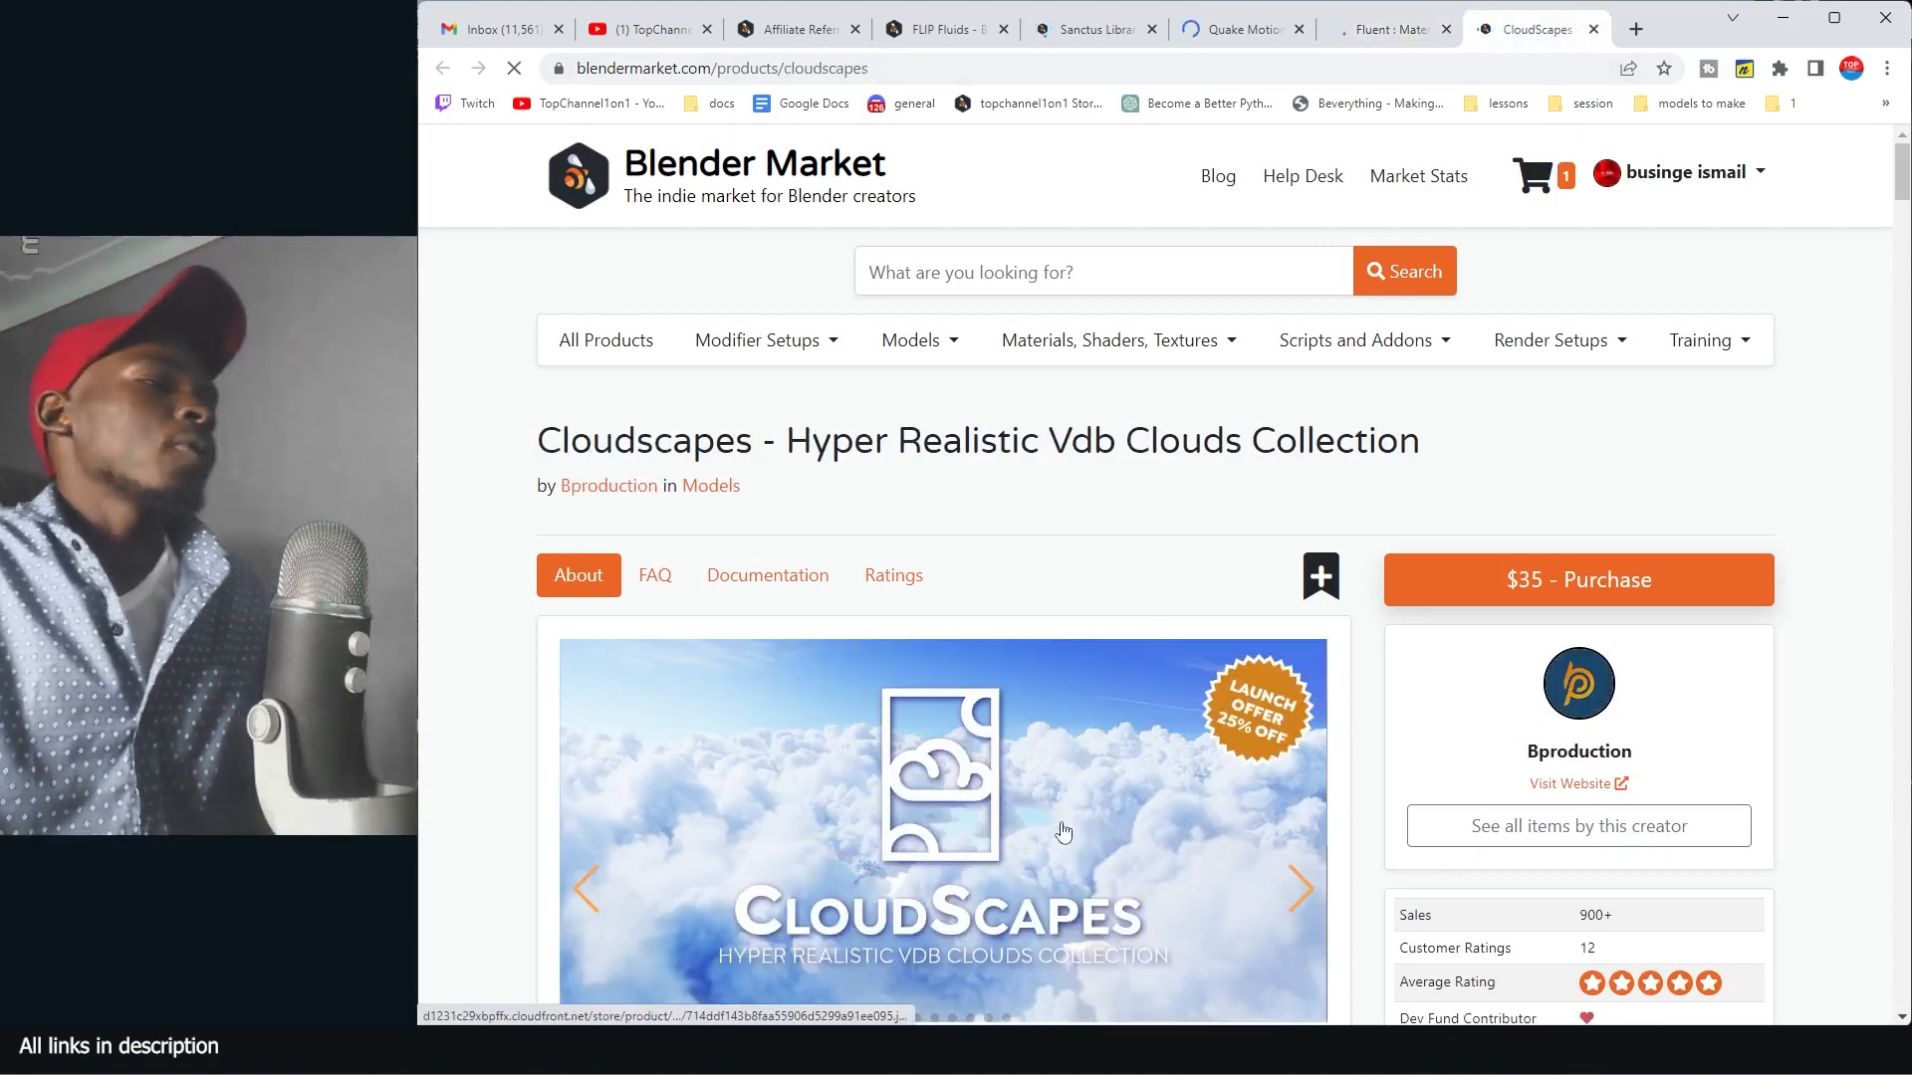